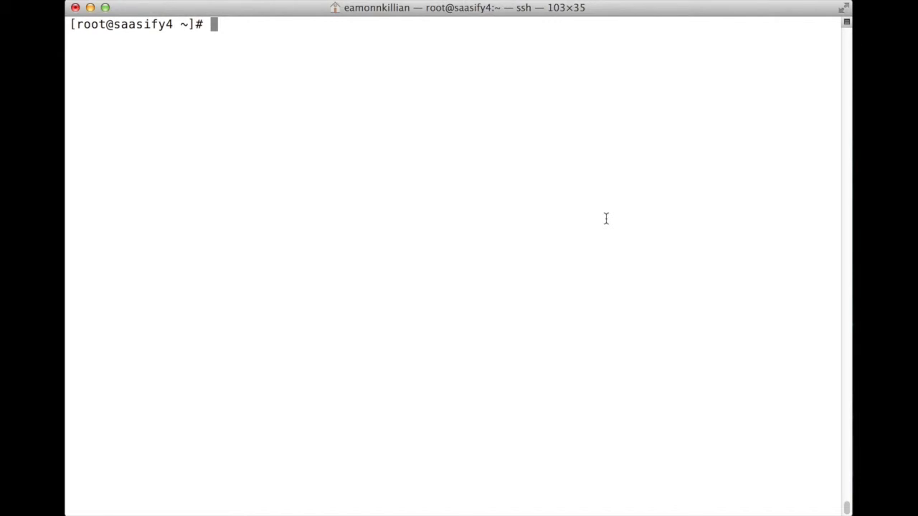
Run docker images to list the local Ubuntu release images and their sizes
text(docker)
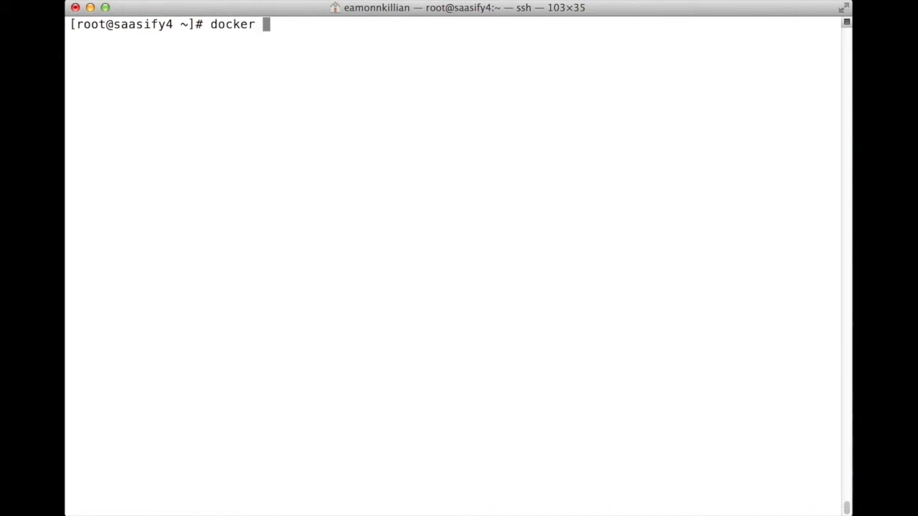
text(images)
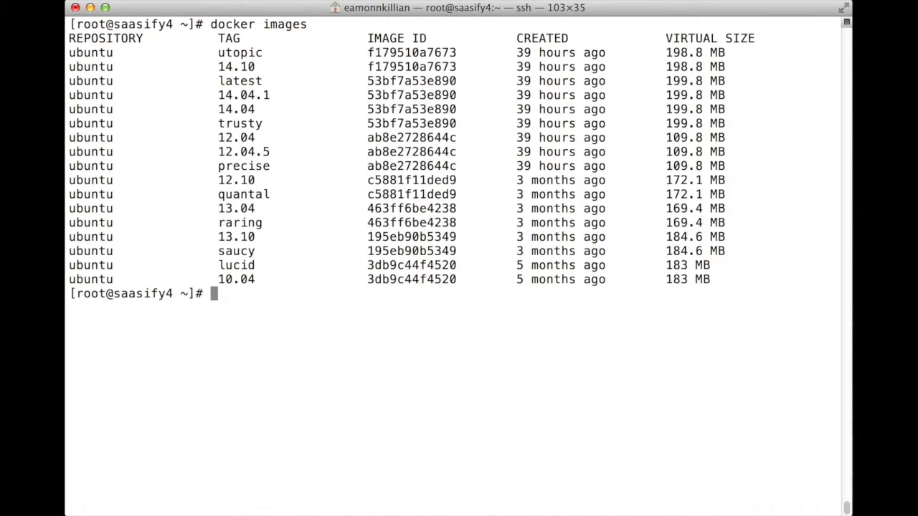
mouse_move(198, 281)
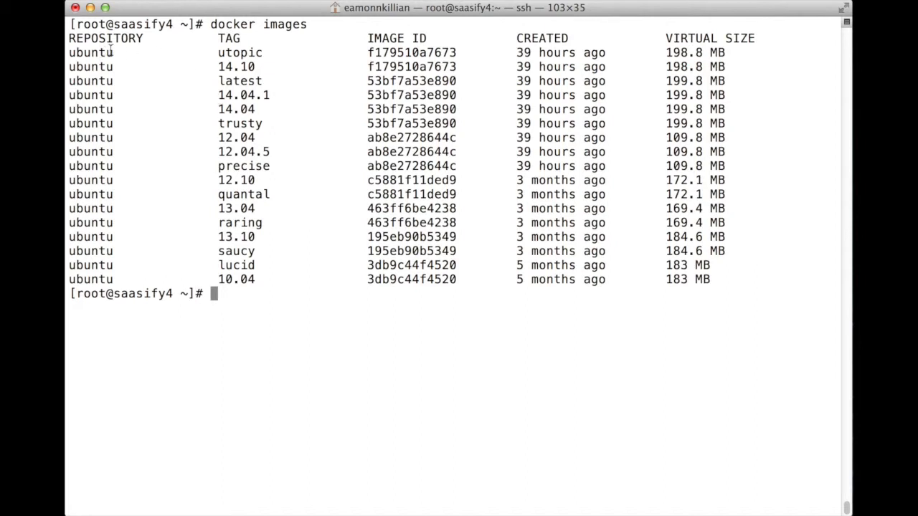
mouse_move(431, 419)
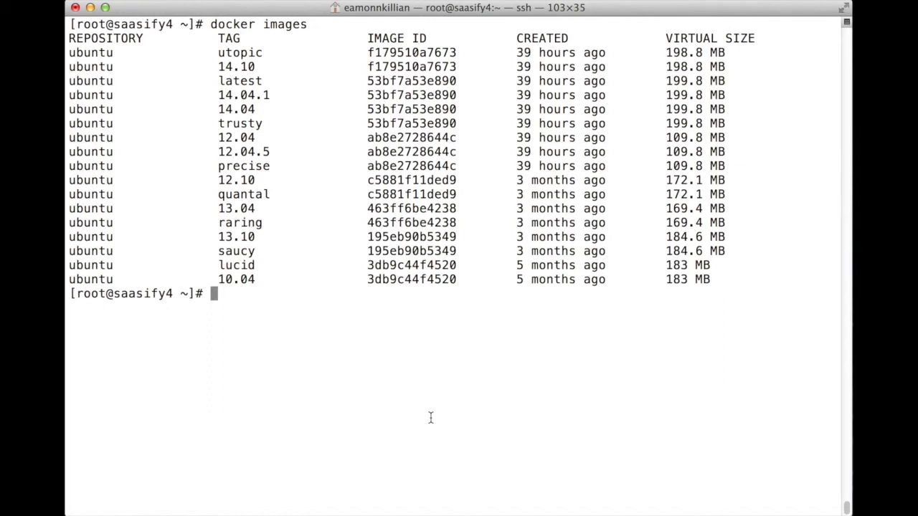
Run docker run ubuntu:13.10 echo hello world so the container prints hello world
text(docke)
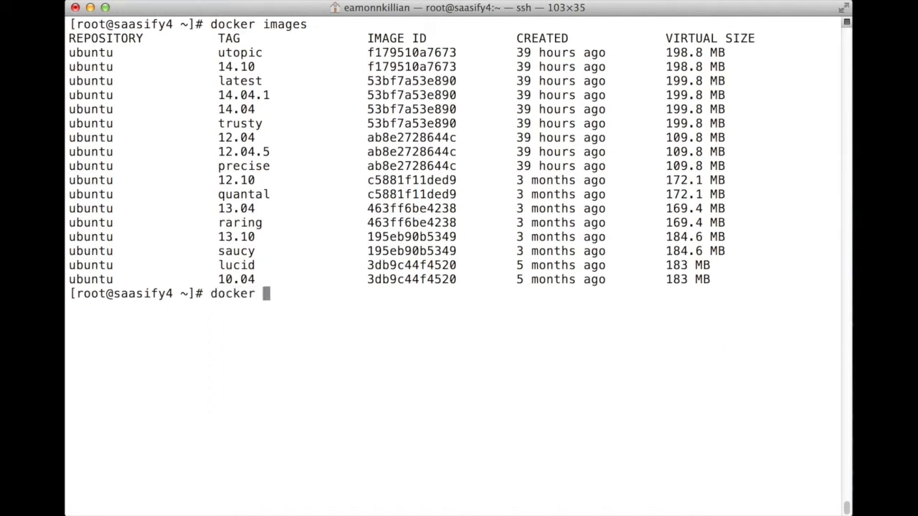
text(run)
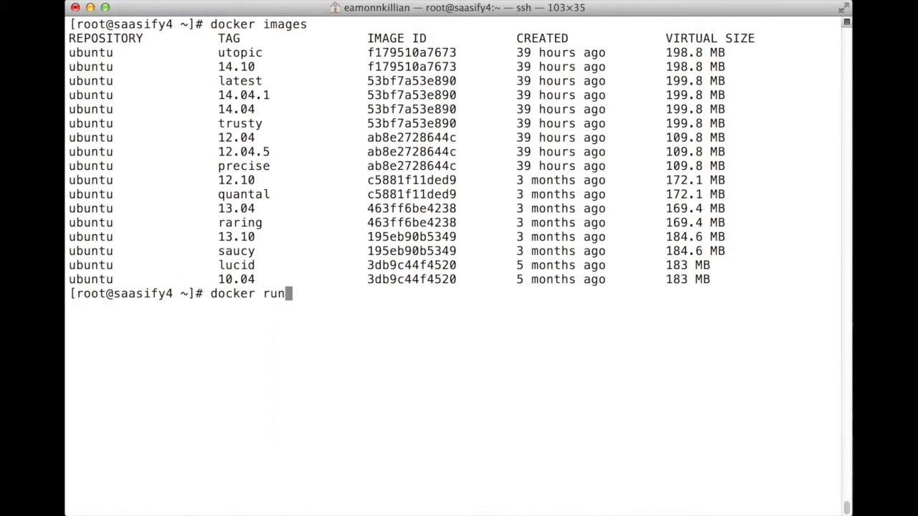
text(n)
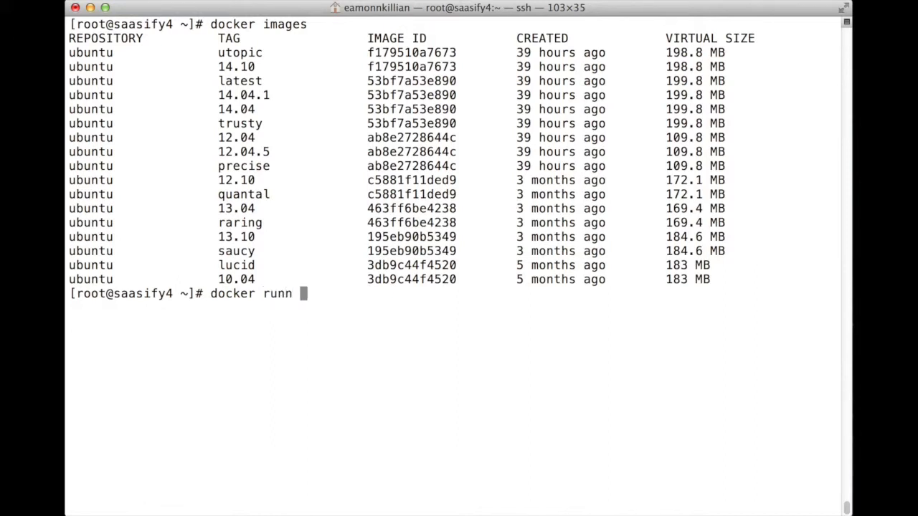
key(Backspace)
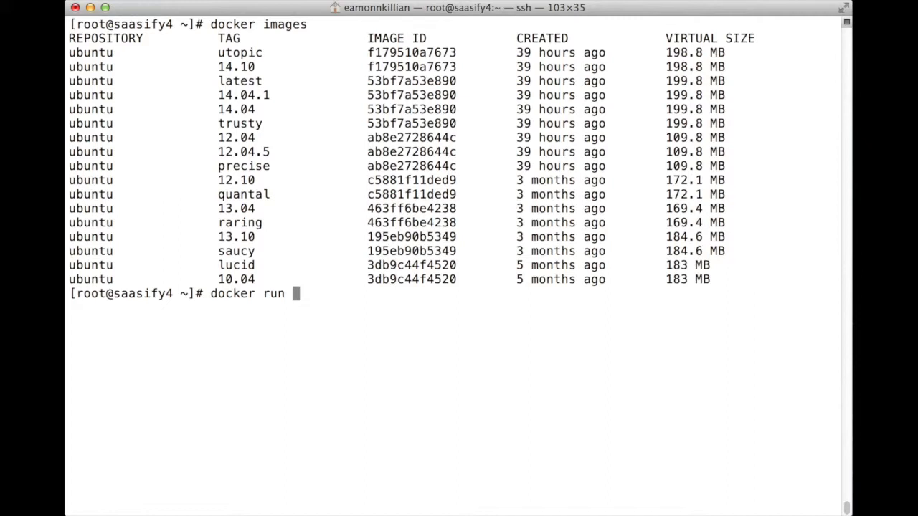
text(ubu)
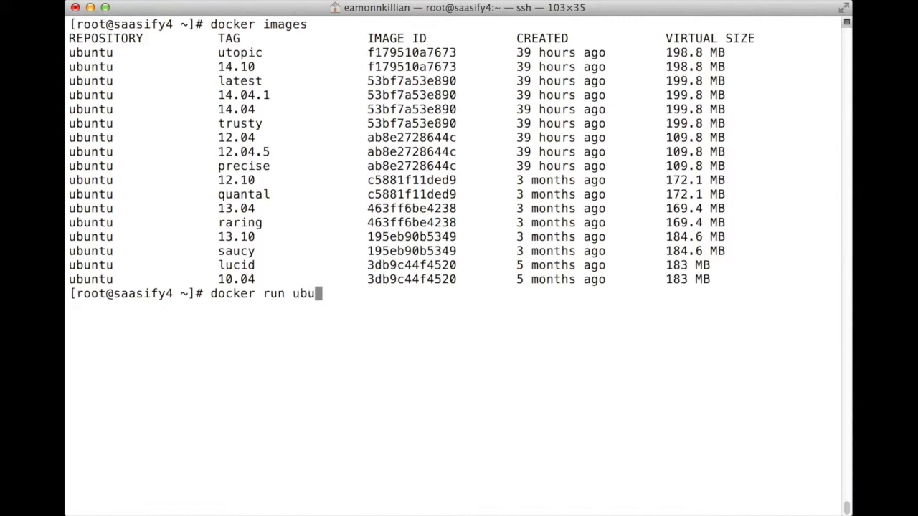
text(ntu:13.1)
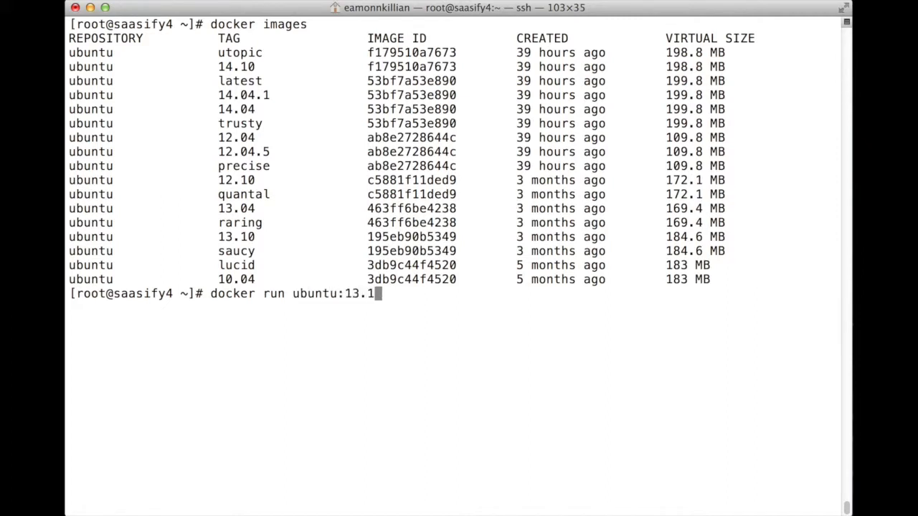
text(0)
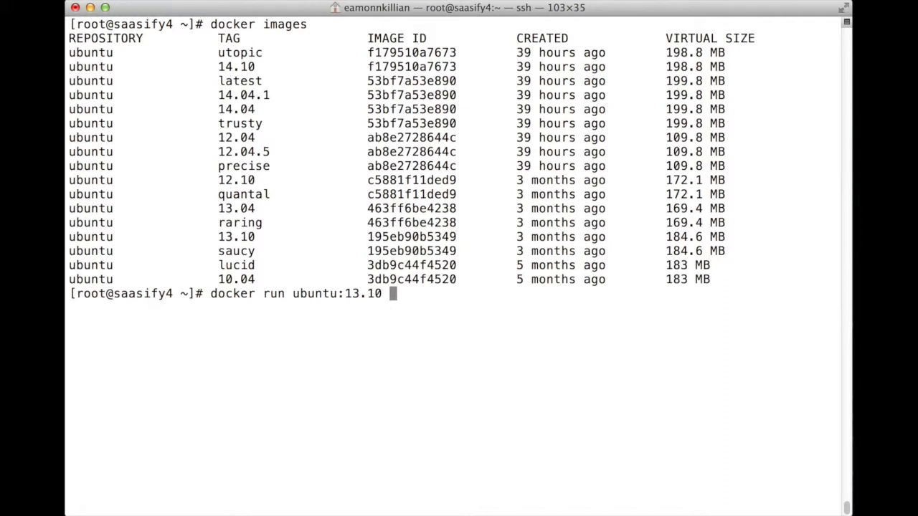
text(echo hello worl)
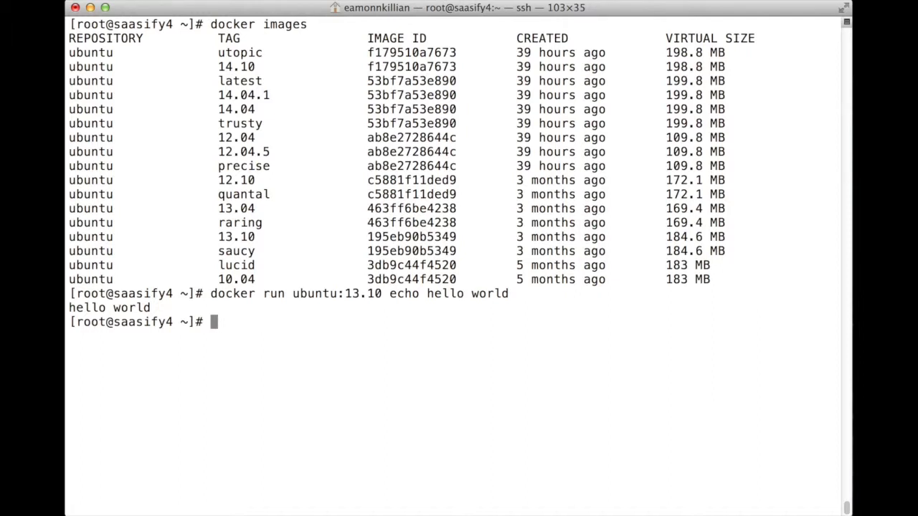
text(docker run ubuntu:13.10 echo hello wo)
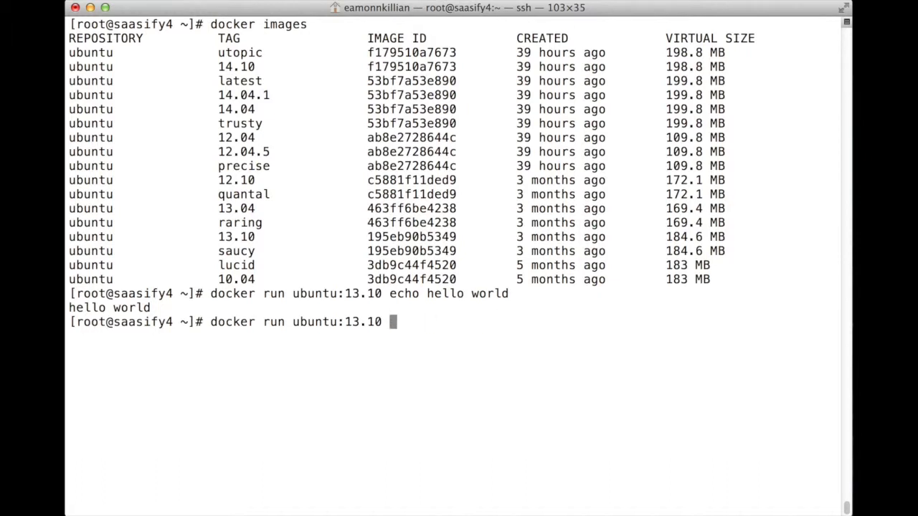
Start an interactive bash shell in an Ubuntu 13.10 container with docker run -i -t
text(/binba)
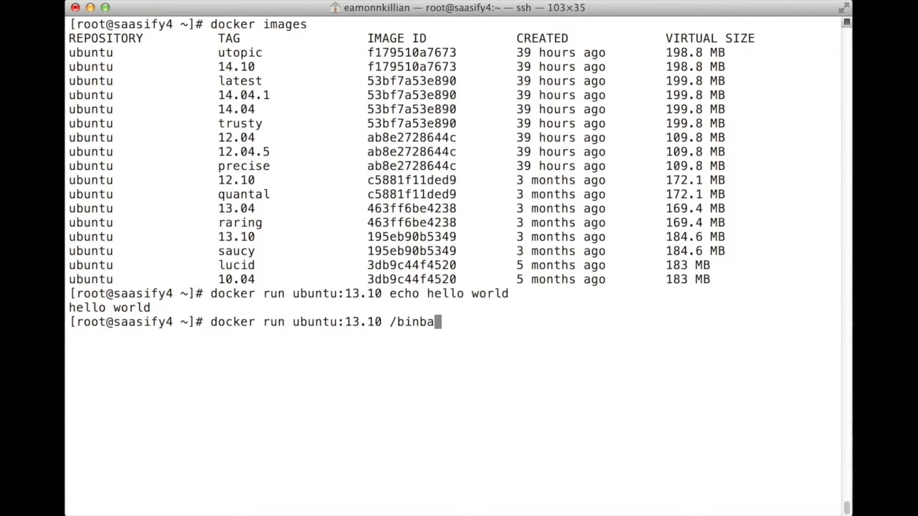
key(BackSpace)
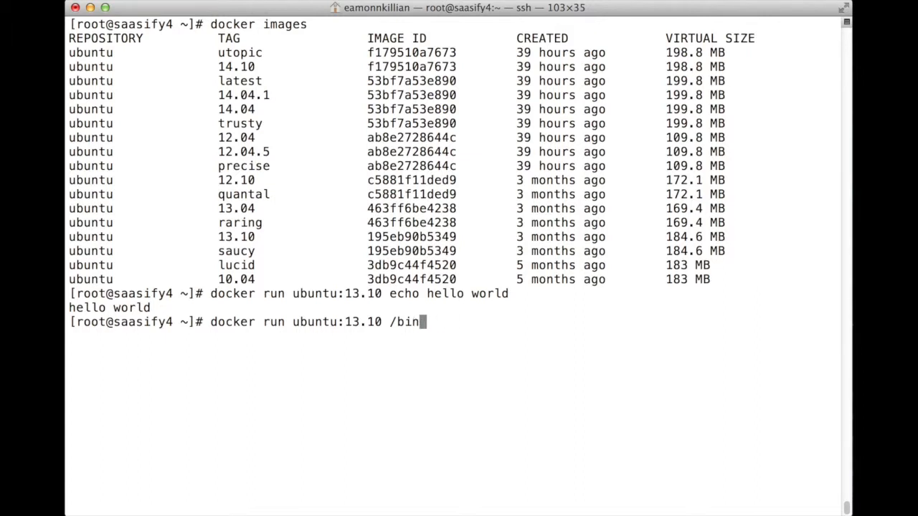
text(bash)
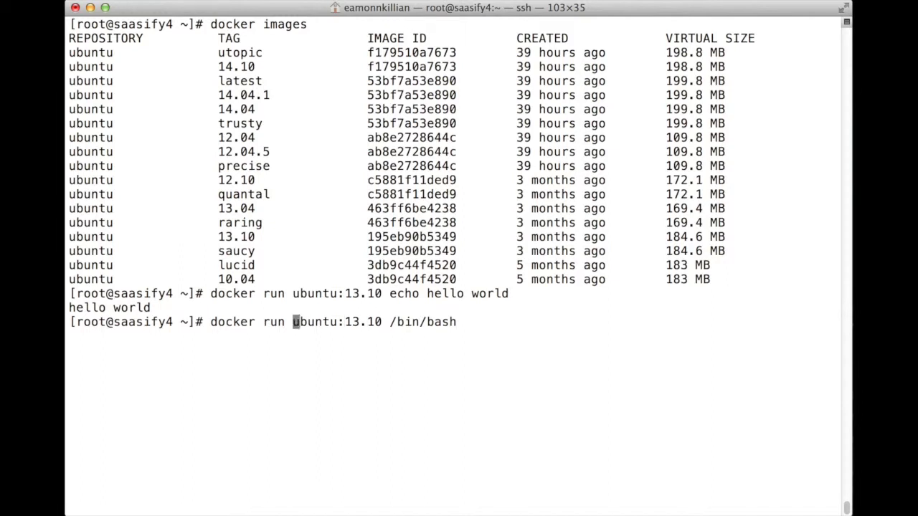
text(-i -t)
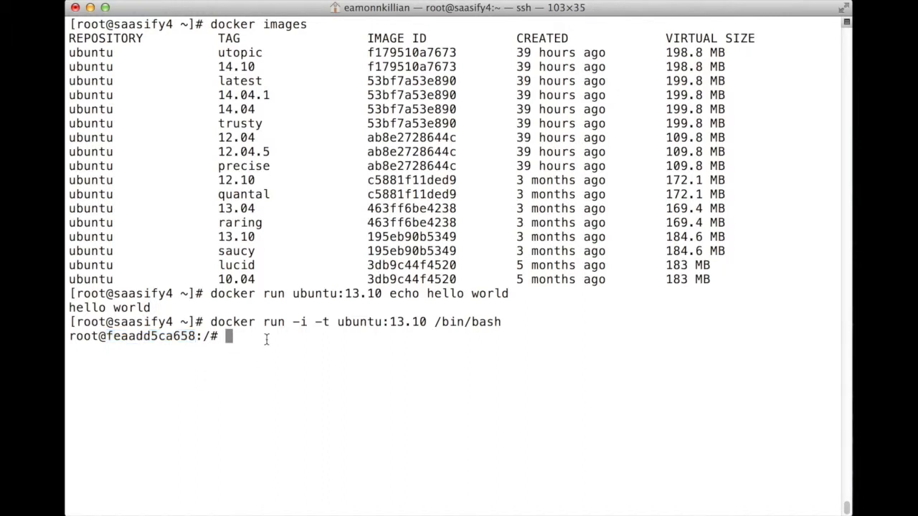
Inside the container list the root directory with ls and try ifconfig, which is missing
text(ls)
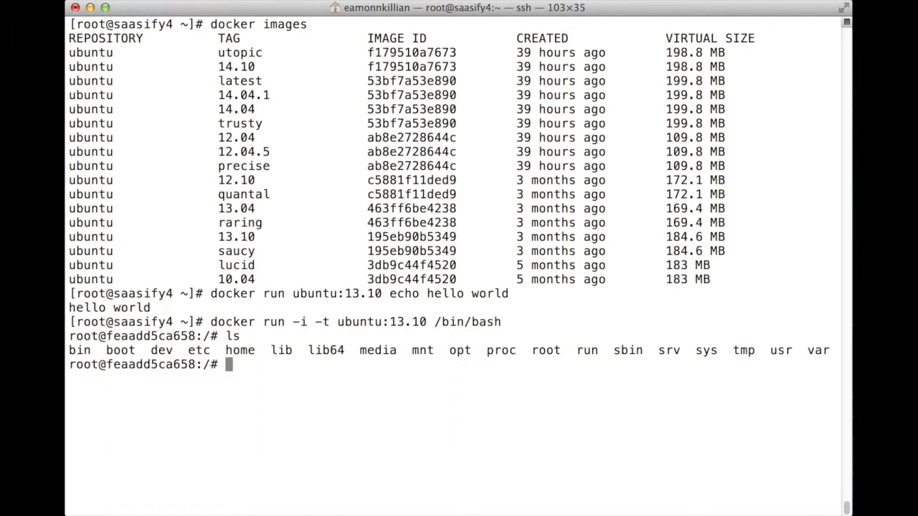
text(ifconfig)
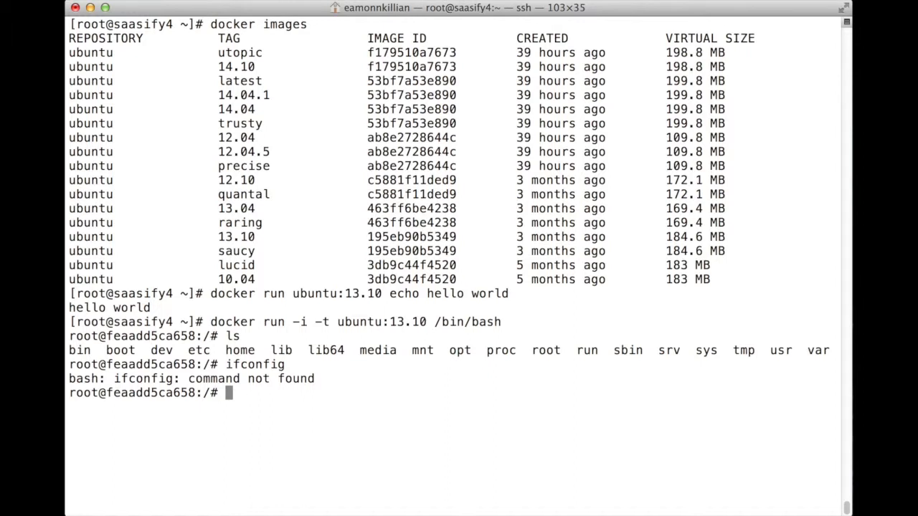
Install the net-tools package in the container with apt-get install
text(apt-)
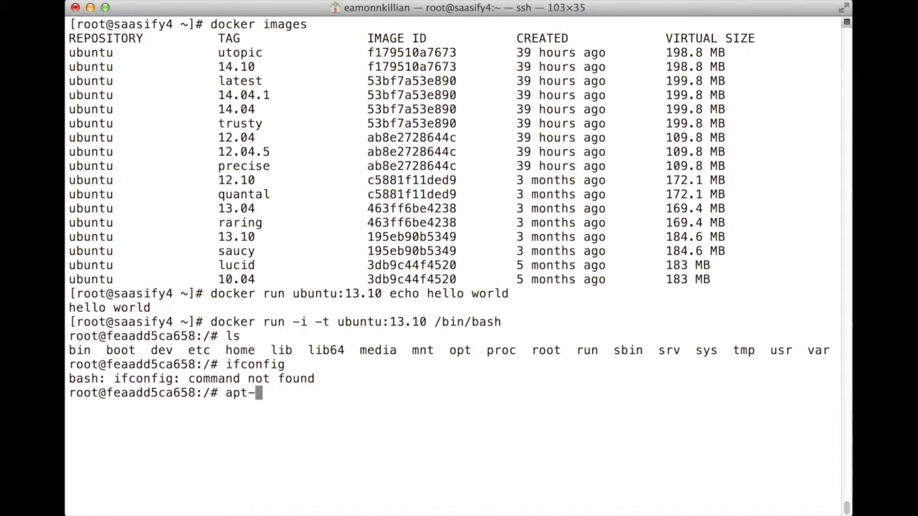
text(get)
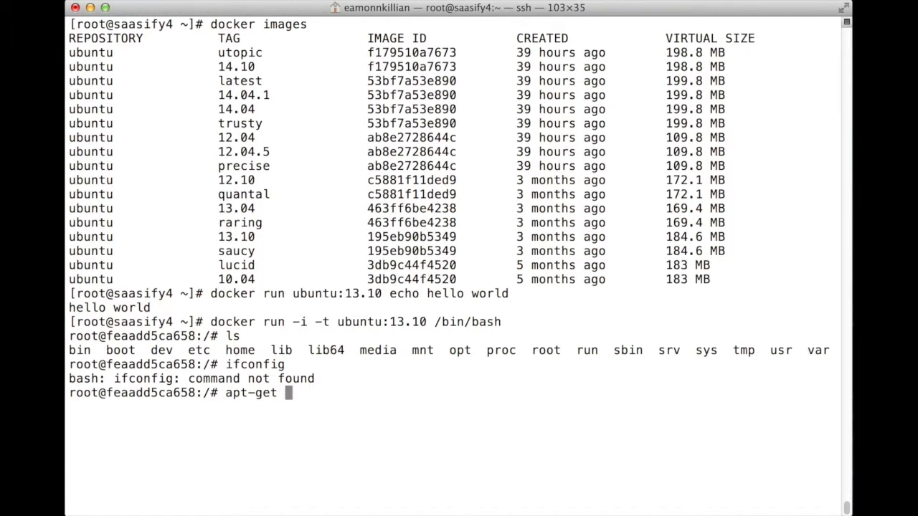
text(install)
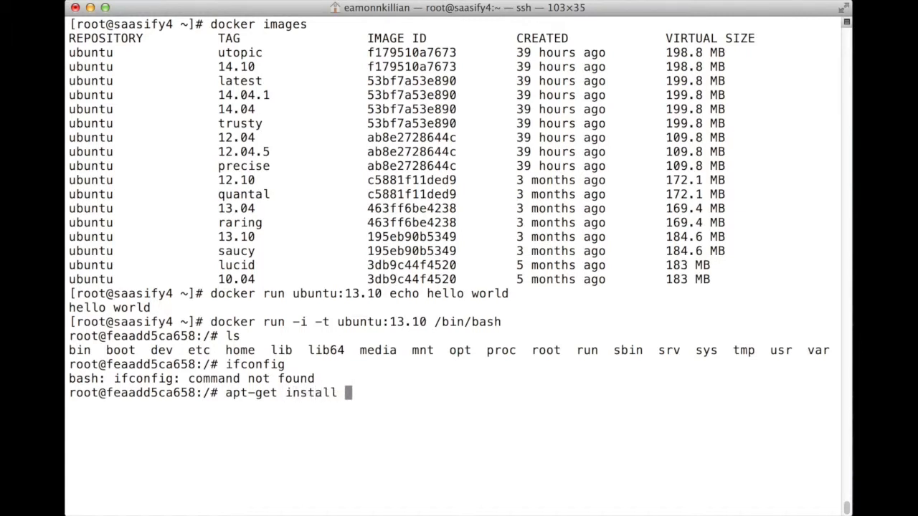
text(net-tools)
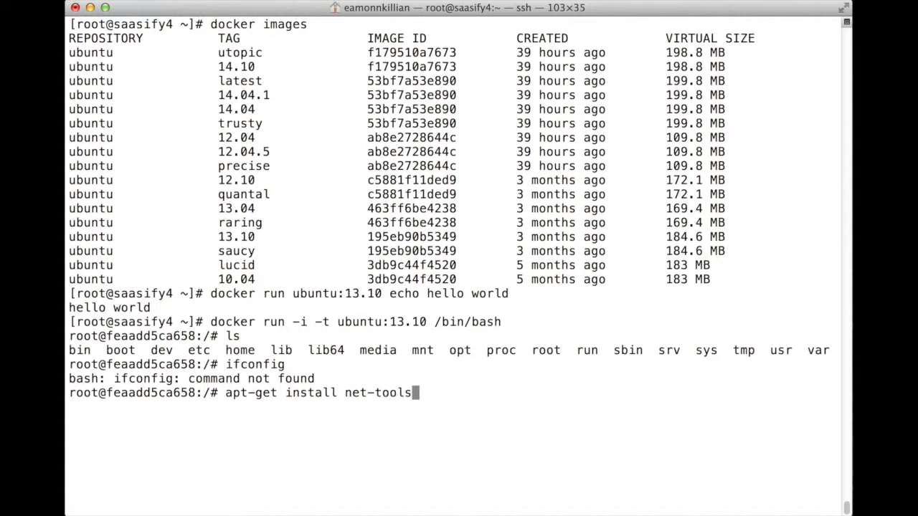
key(Return)
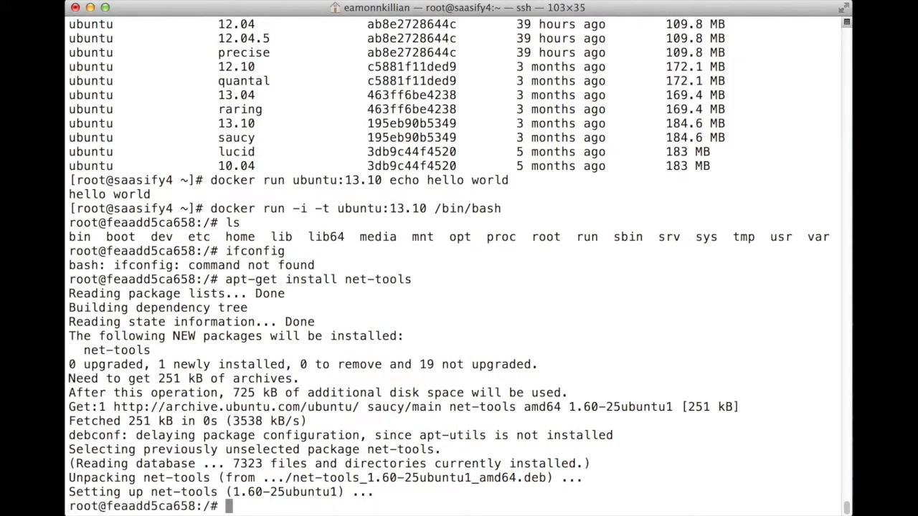
Show the container's interfaces with ifconfig, highlighting eth0 at 172.17.0.6, and prepare to exit
text(ifconfig)
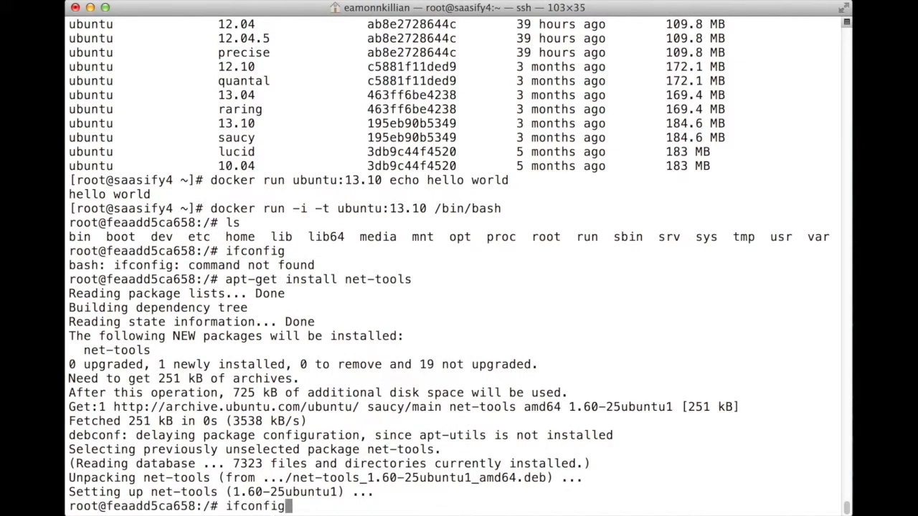
key(Return)
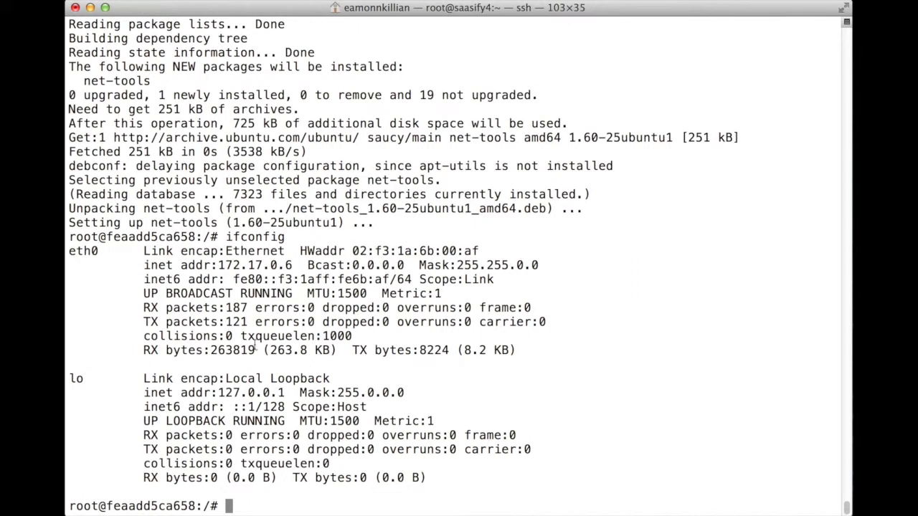
double_click(255, 264)
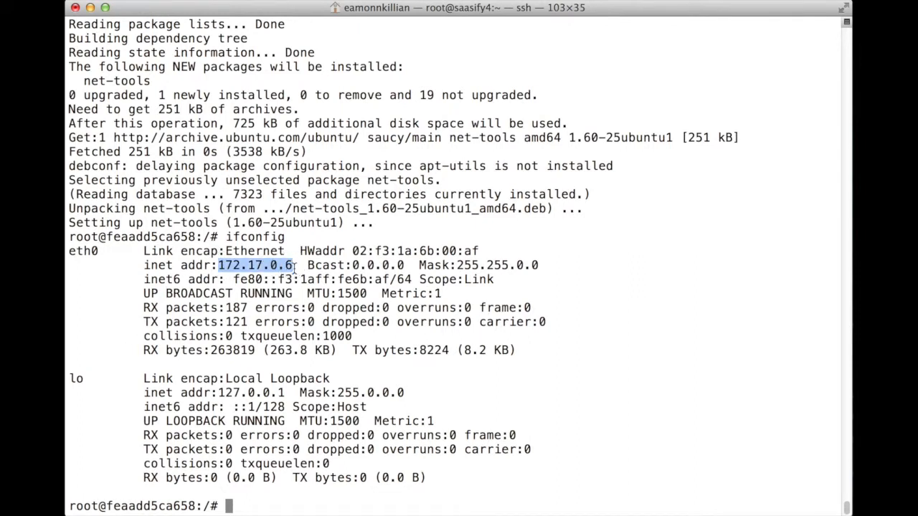
click(541, 410)
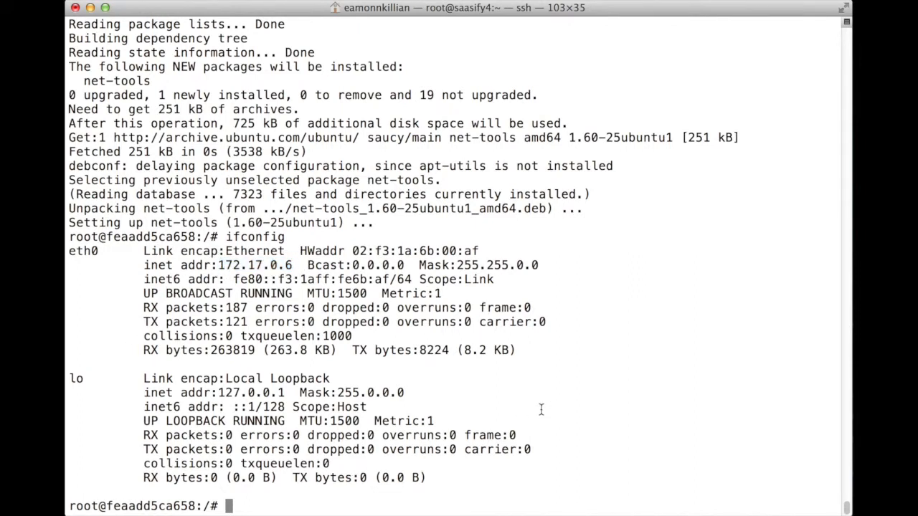
text(exit)
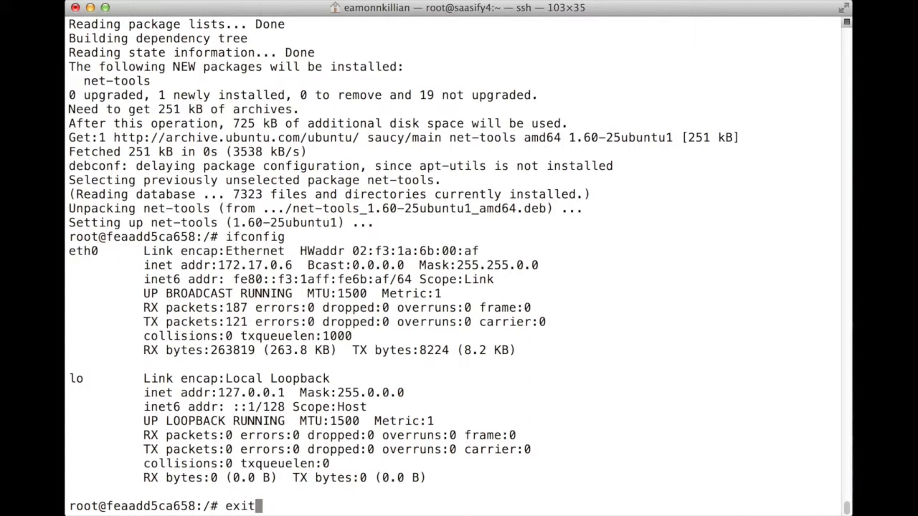
Exit the container and run ifconfig on the host, highlighting bond0 at 10.105.245.112
key(Return)
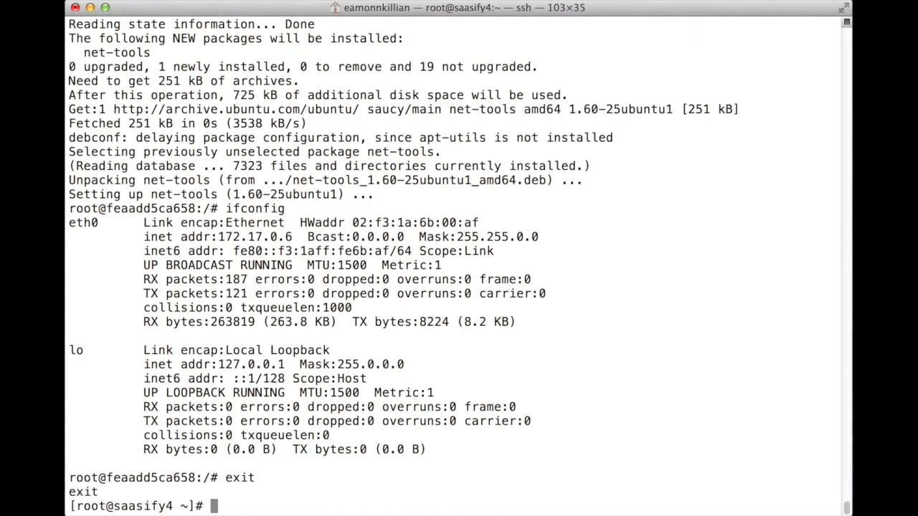
text(ifconf)
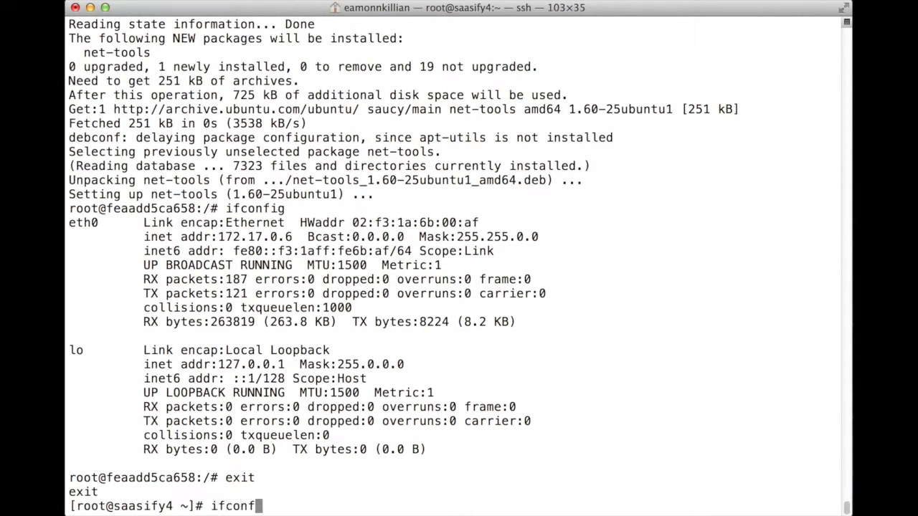
text(ig)
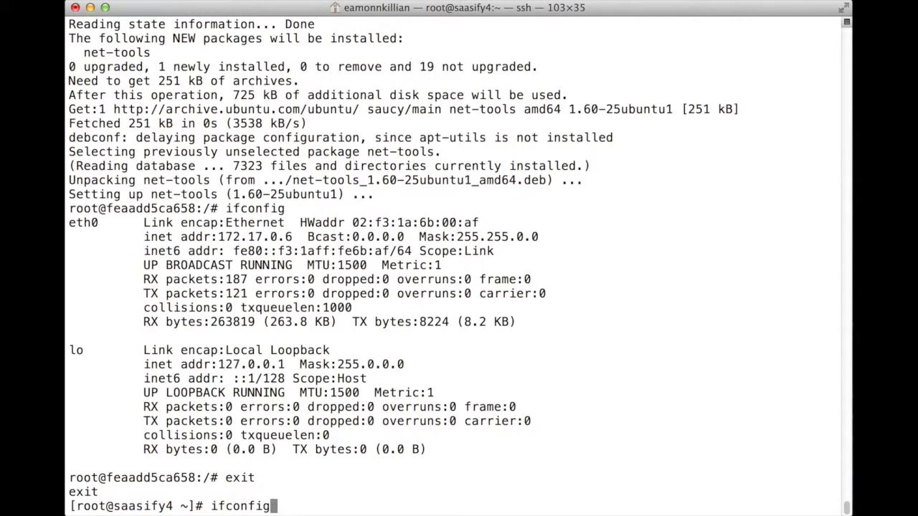
key(Return)
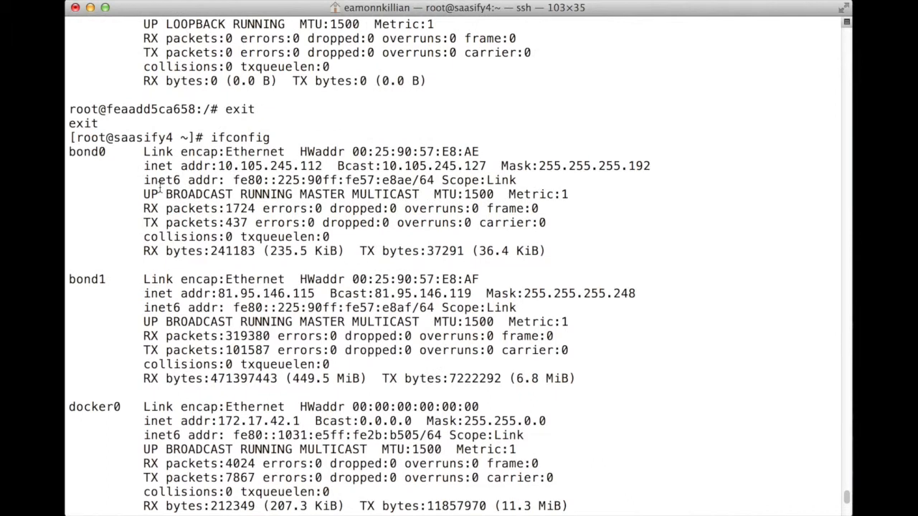
double_click(269, 293)
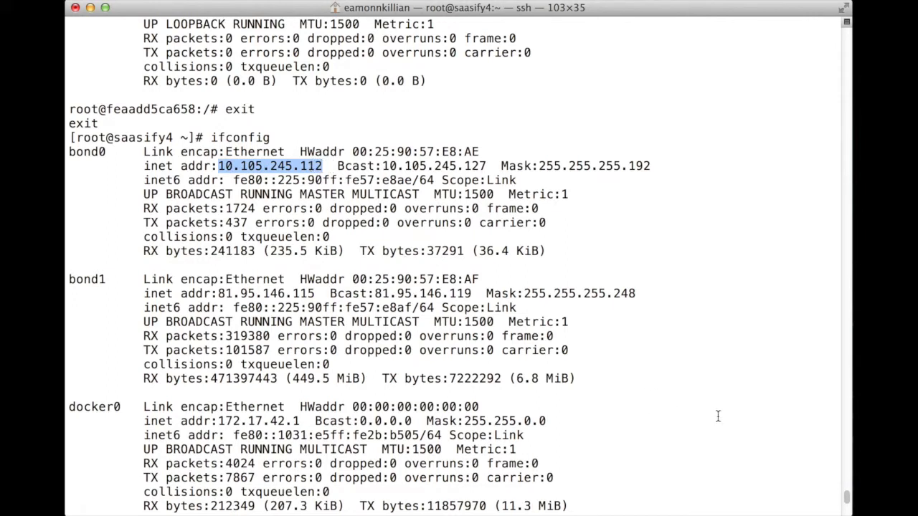
scroll(down, 3)
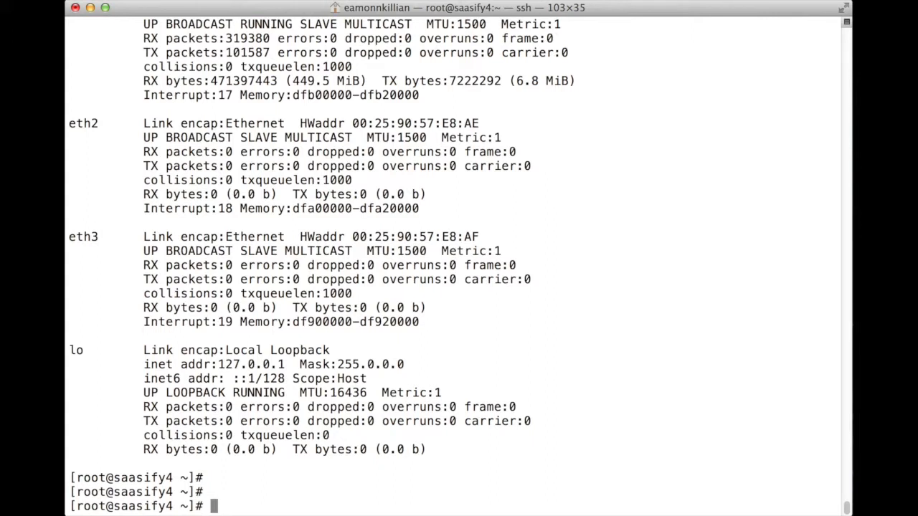
mouse_move(499, 387)
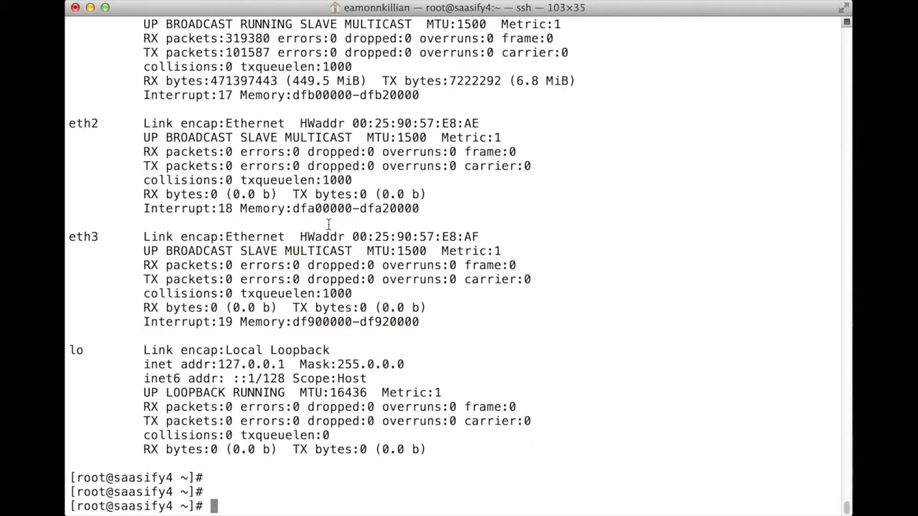
mouse_move(462, 284)
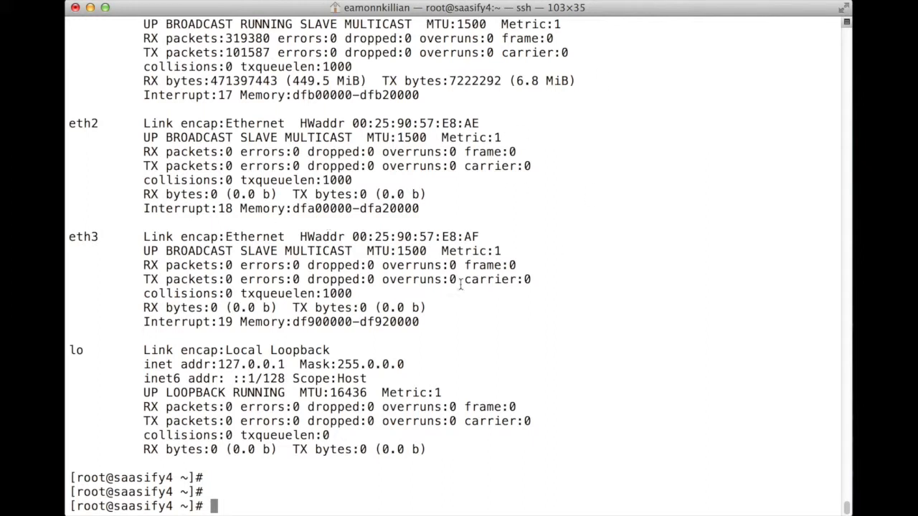
mouse_move(453, 324)
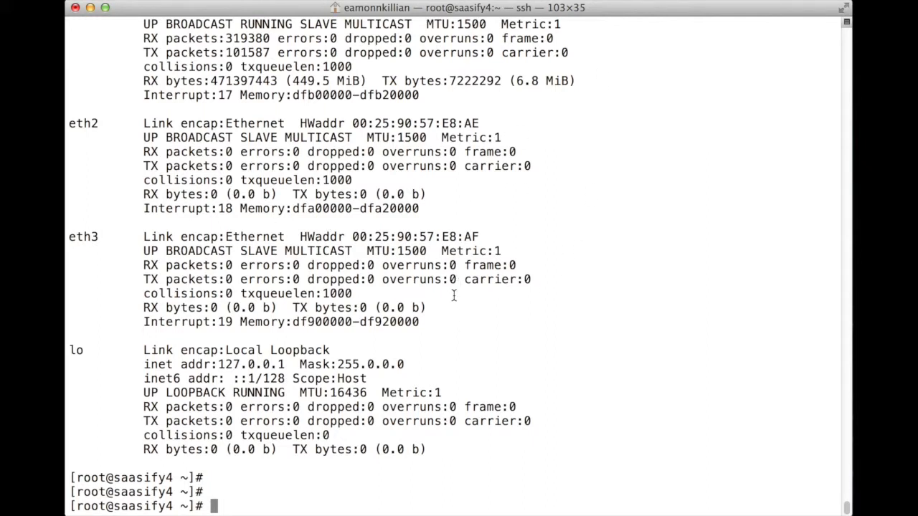
mouse_move(491, 330)
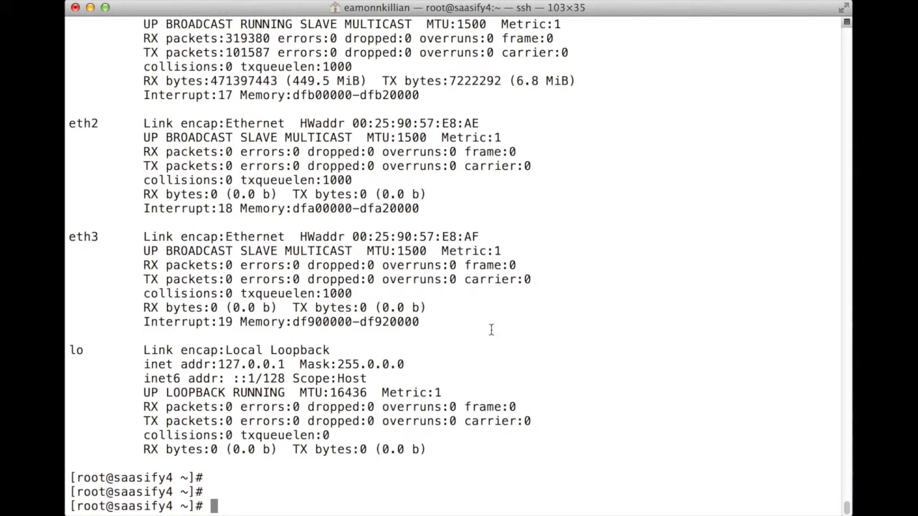
mouse_move(439, 284)
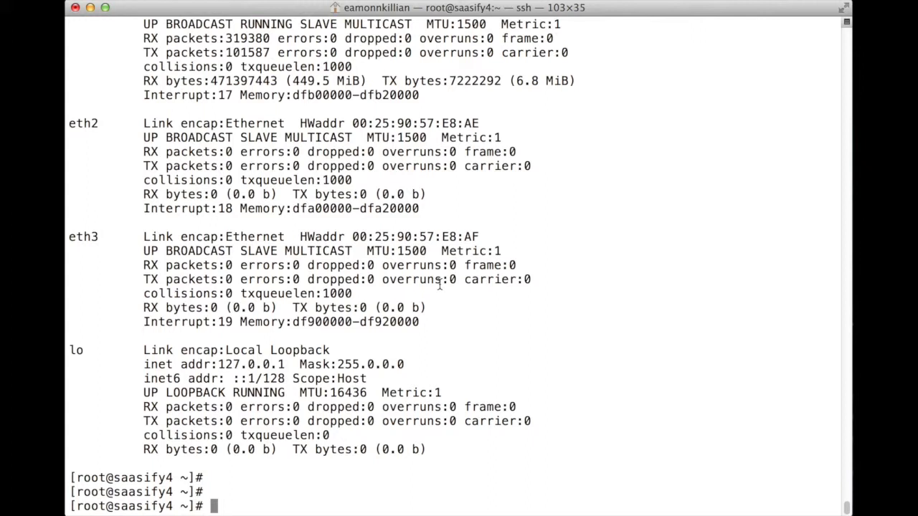
mouse_move(413, 302)
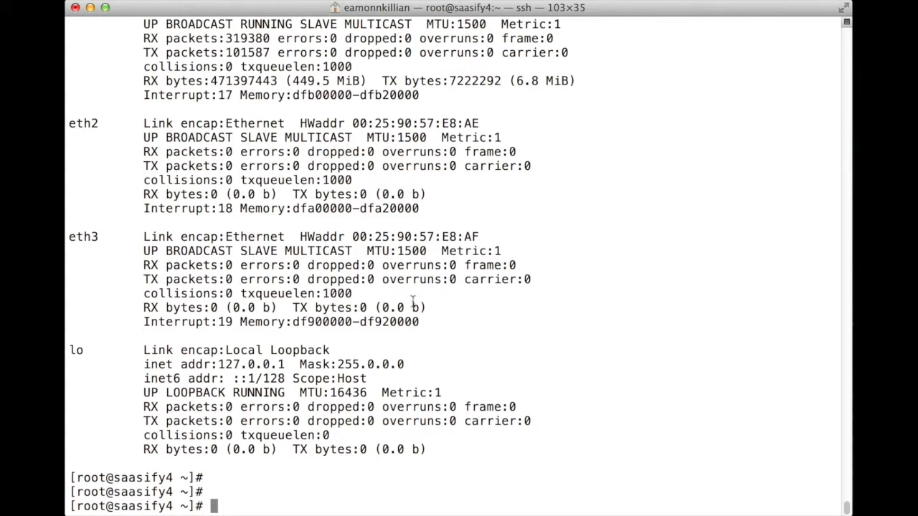
mouse_move(518, 234)
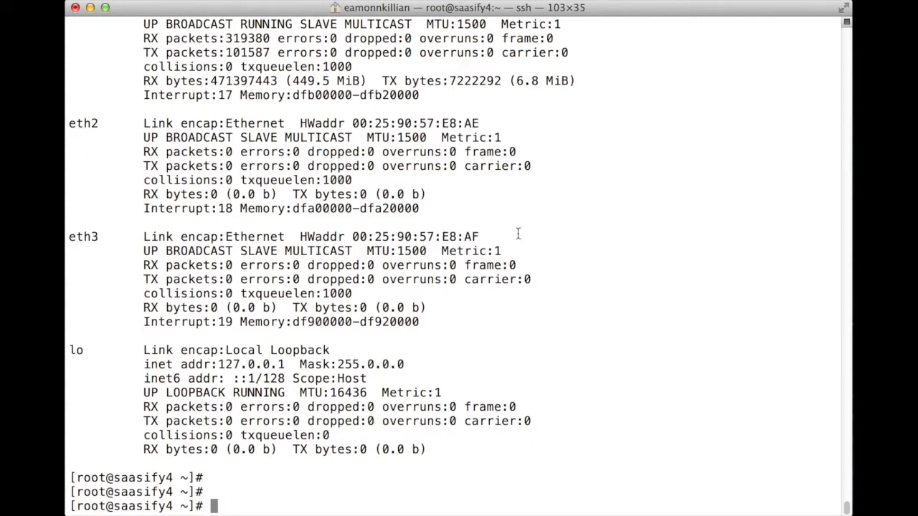
mouse_move(456, 213)
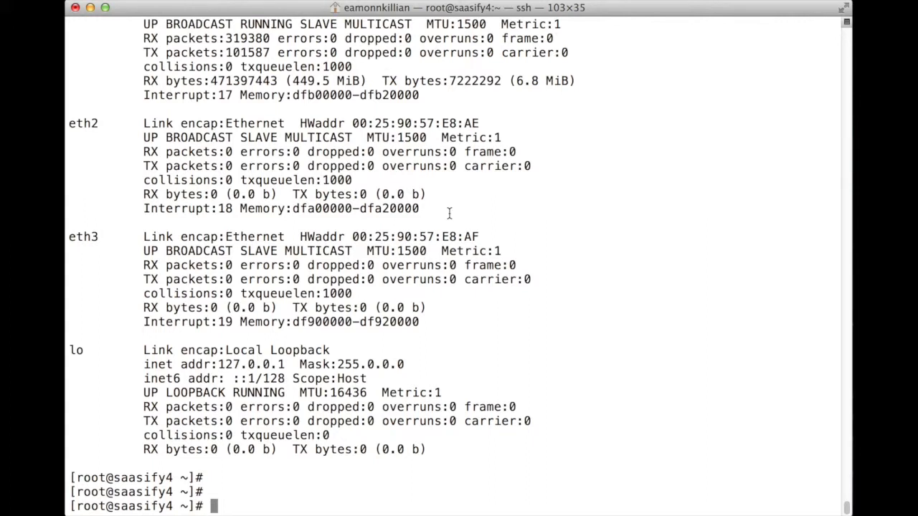
mouse_move(198, 299)
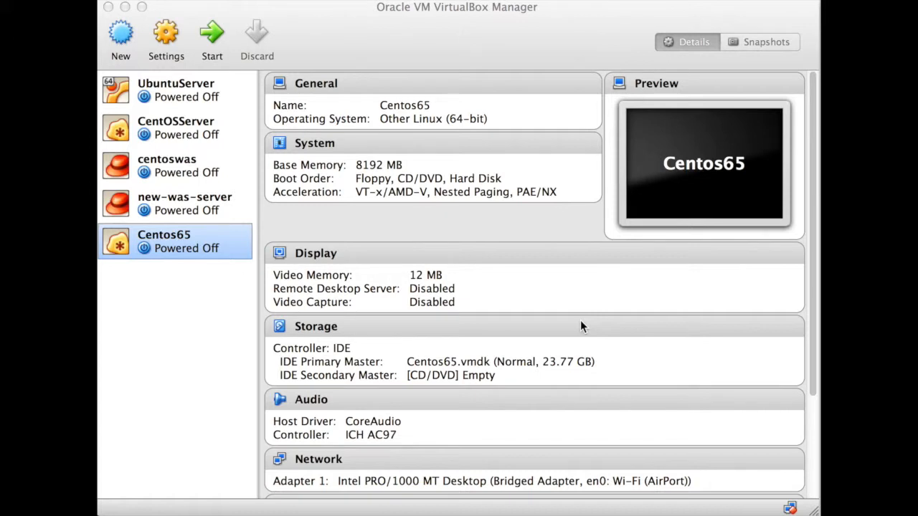
mouse_move(338, 120)
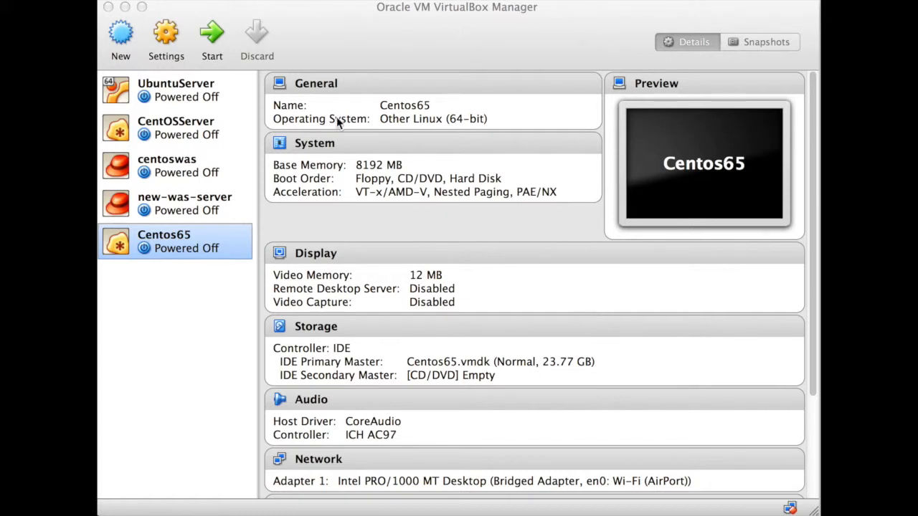
Create a new VM named cleanCenOS of type Linux with its OS version chosen
click(121, 36)
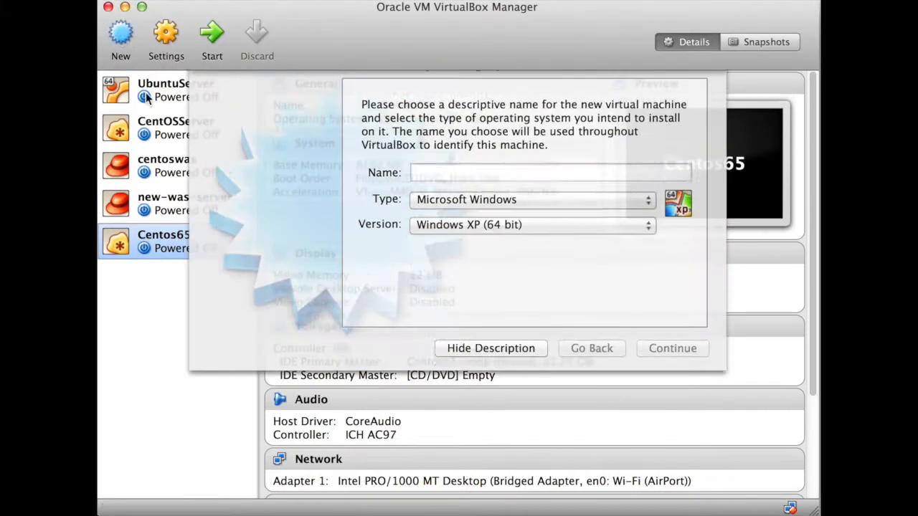
text(cleanCenOS)
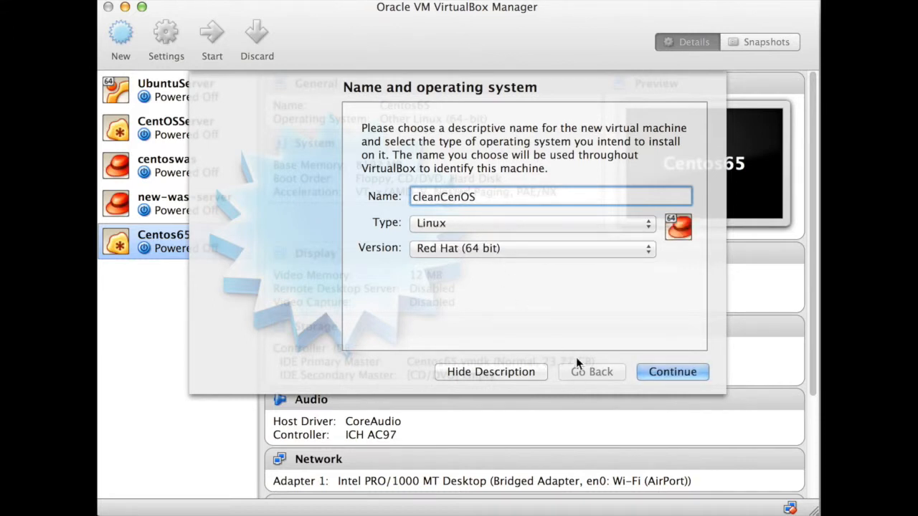
click(531, 248)
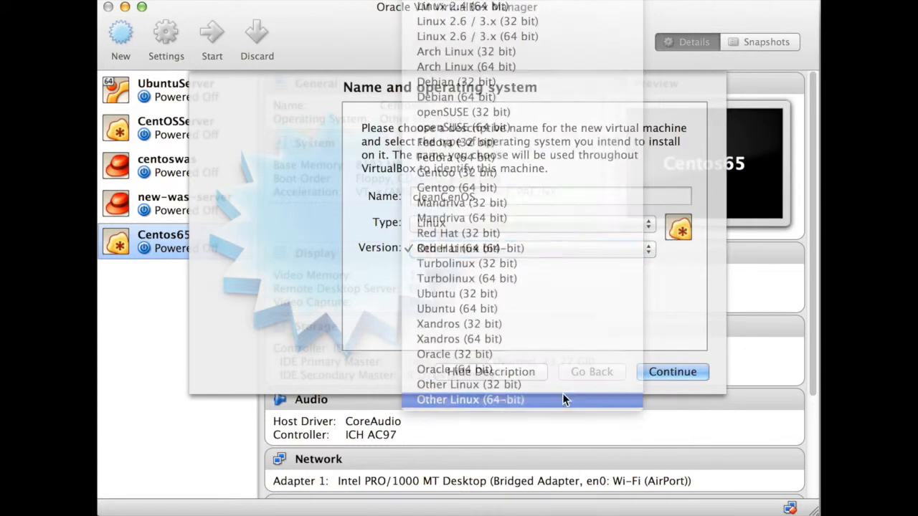
click(672, 372)
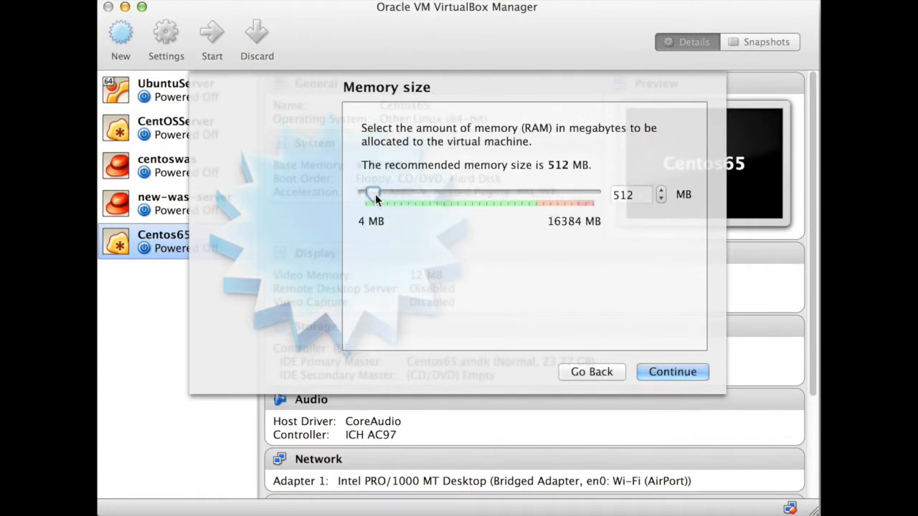
Set the machine's memory to 4096 MB and continue to the hard drive step
drag(373, 195, 437, 195)
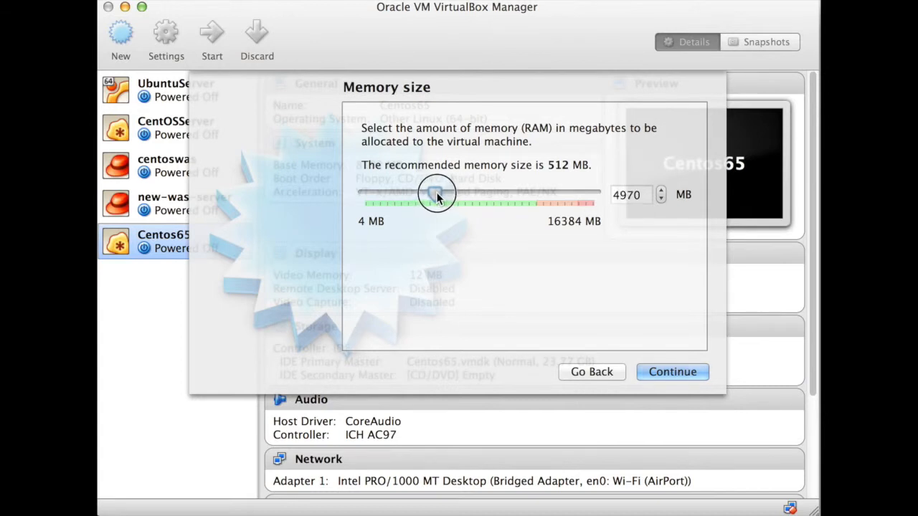
drag(438, 194, 427, 194)
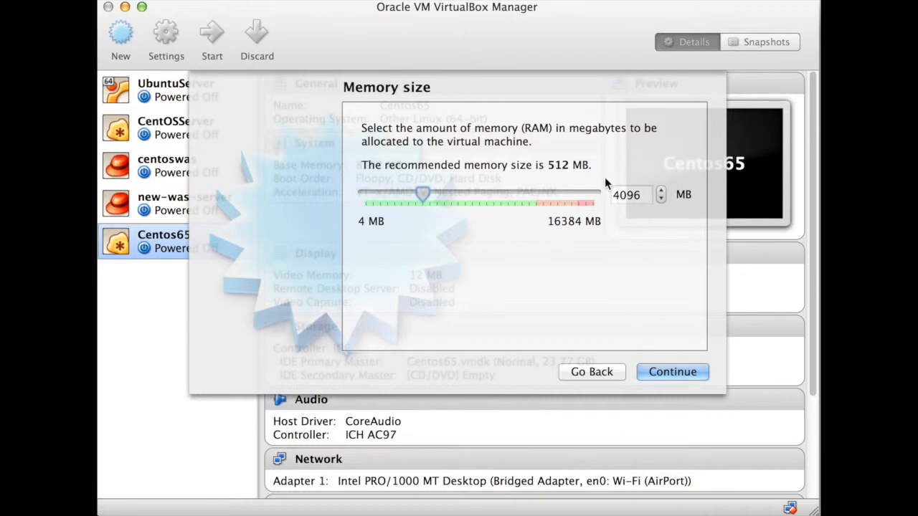
mouse_move(499, 23)
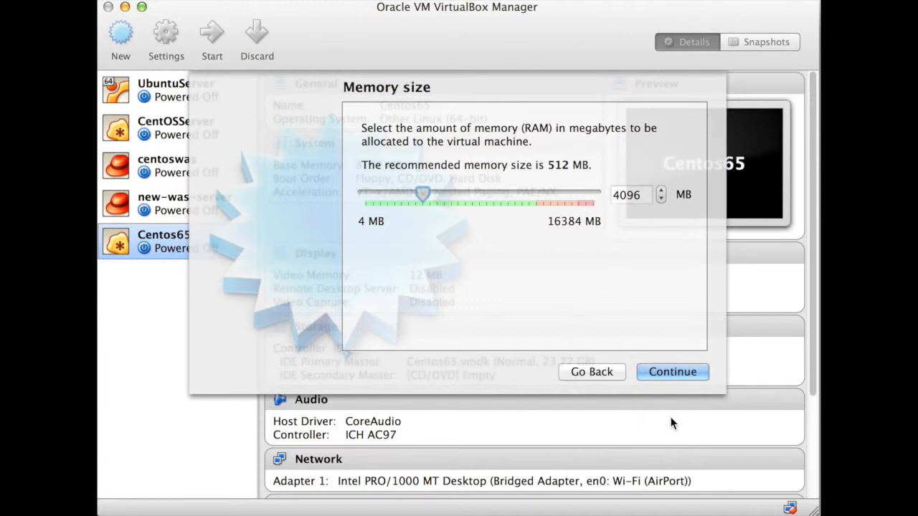
click(672, 372)
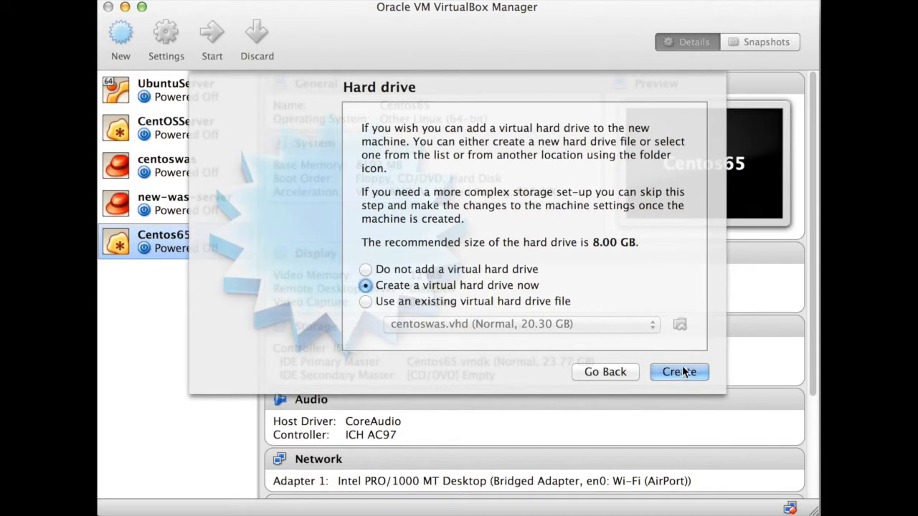
Create the VM with a new, larger, dynamically allocated virtual hard drive
click(677, 372)
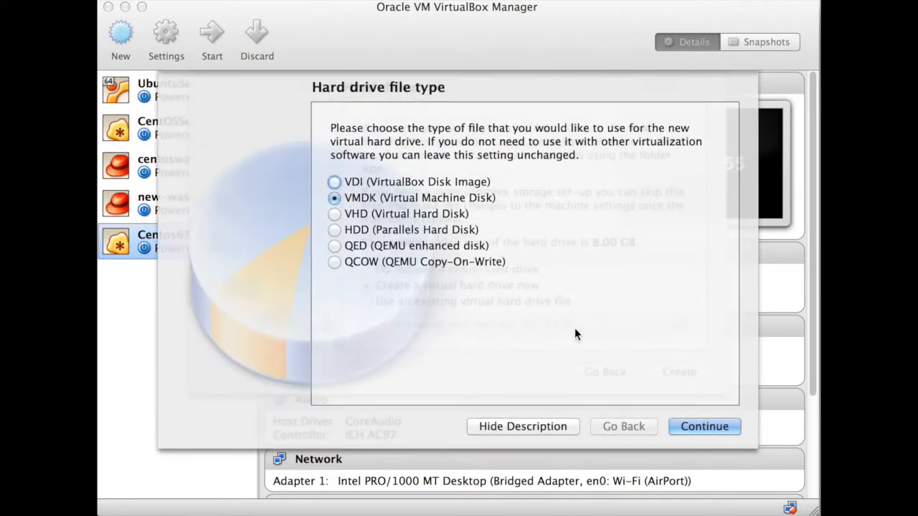
click(703, 426)
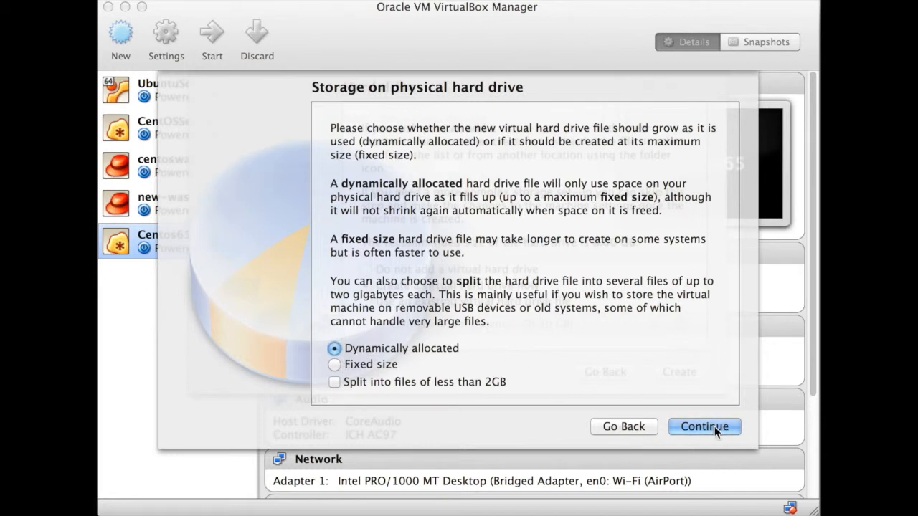
mouse_move(700, 433)
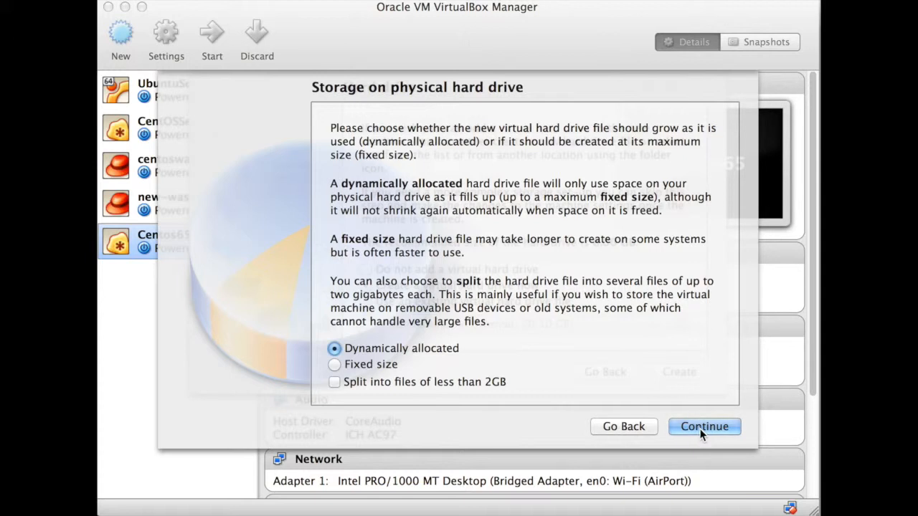
click(704, 426)
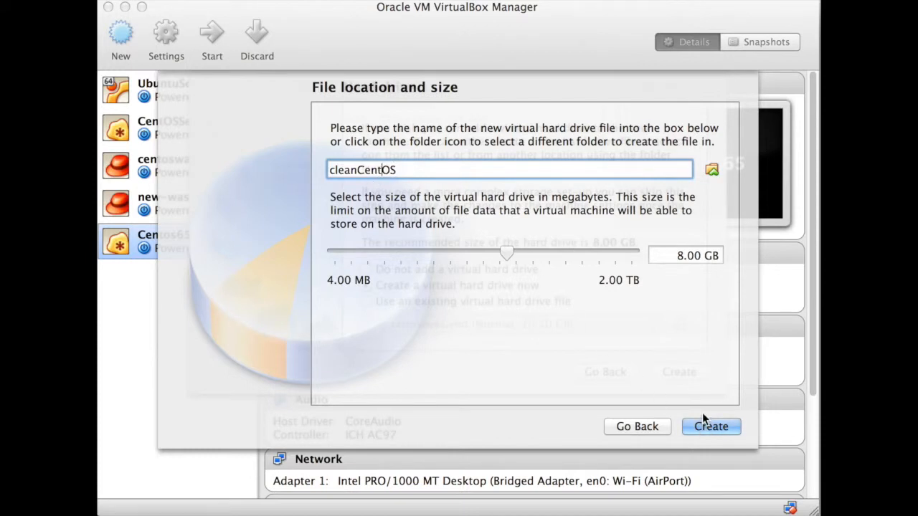
drag(505, 253, 528, 253)
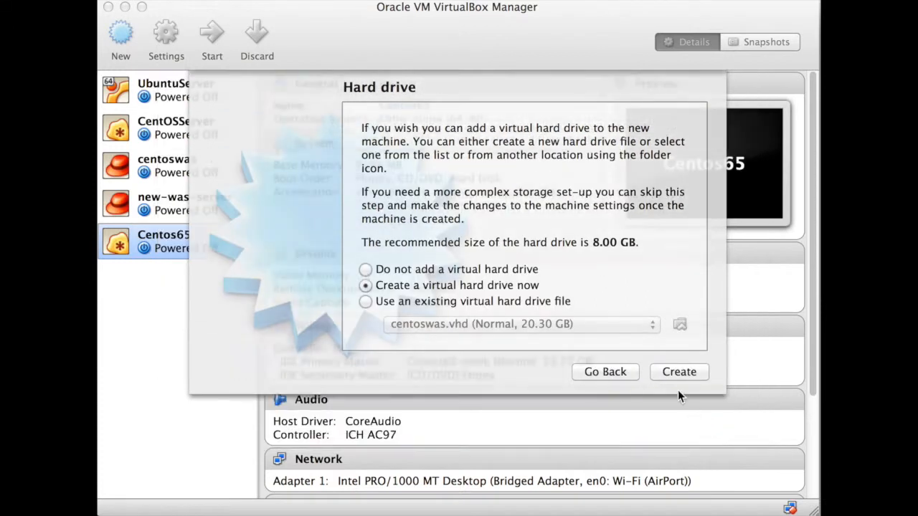
click(679, 371)
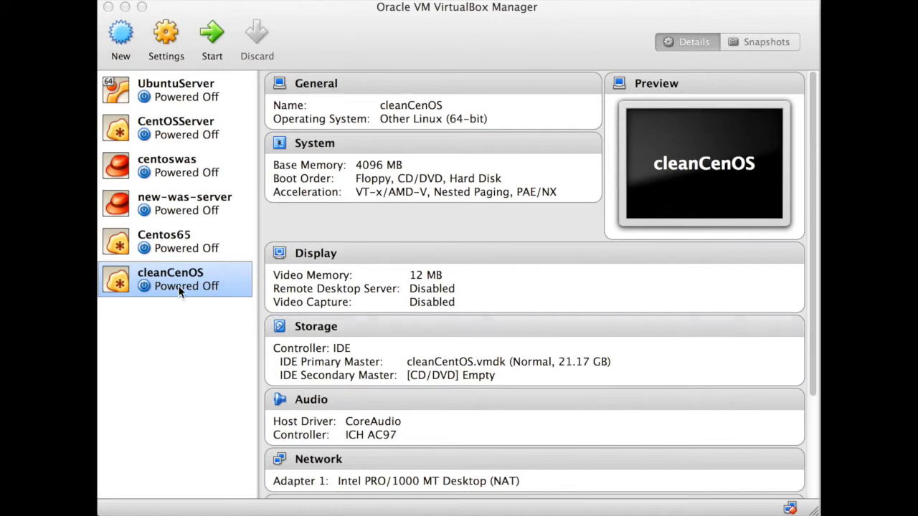
mouse_move(166, 31)
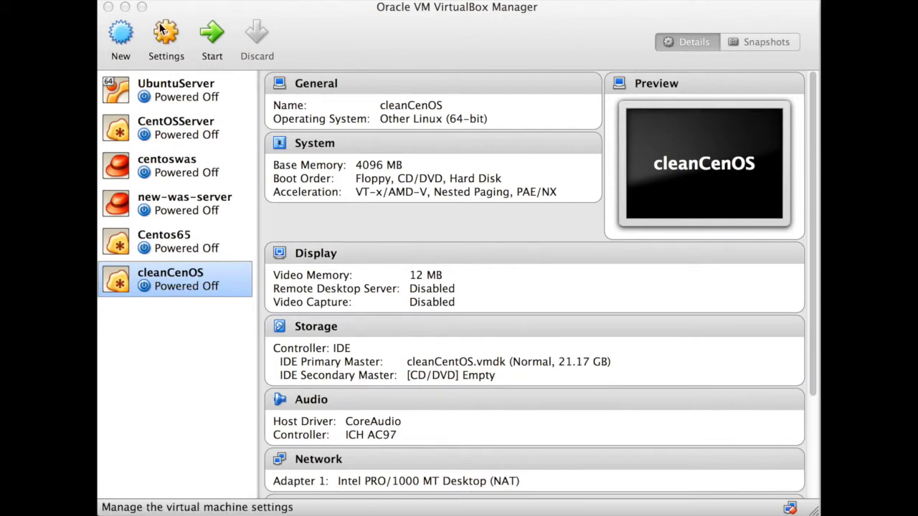
In Settings > Network, attach Adapter 1 to Bridged Adapter on en0: Wi-Fi and save
click(166, 36)
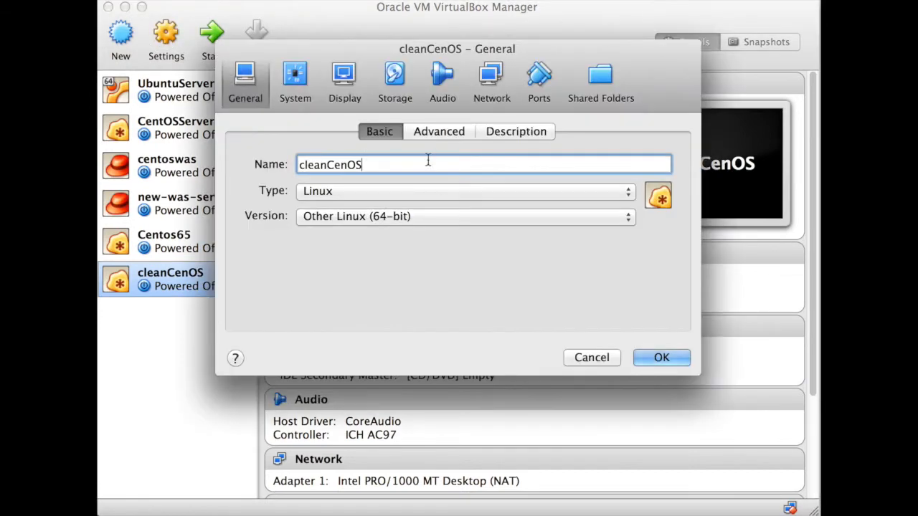
click(439, 132)
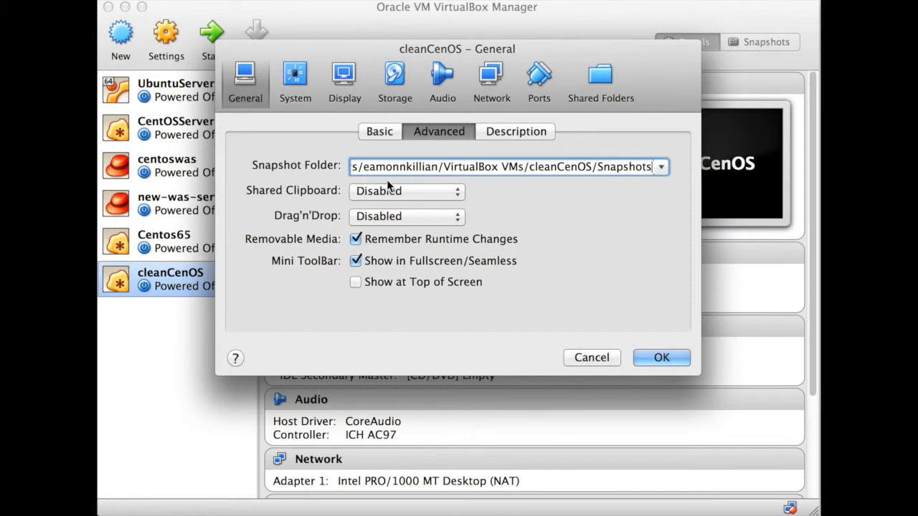
click(490, 79)
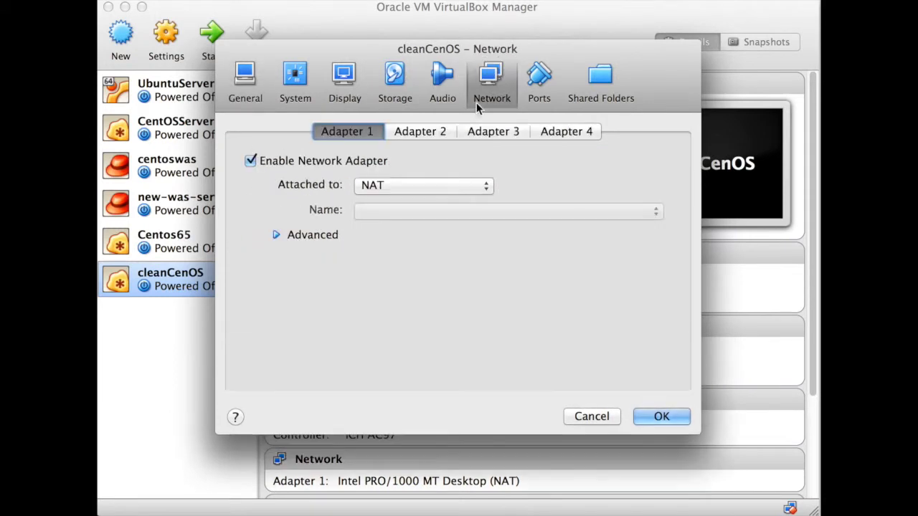
click(423, 185)
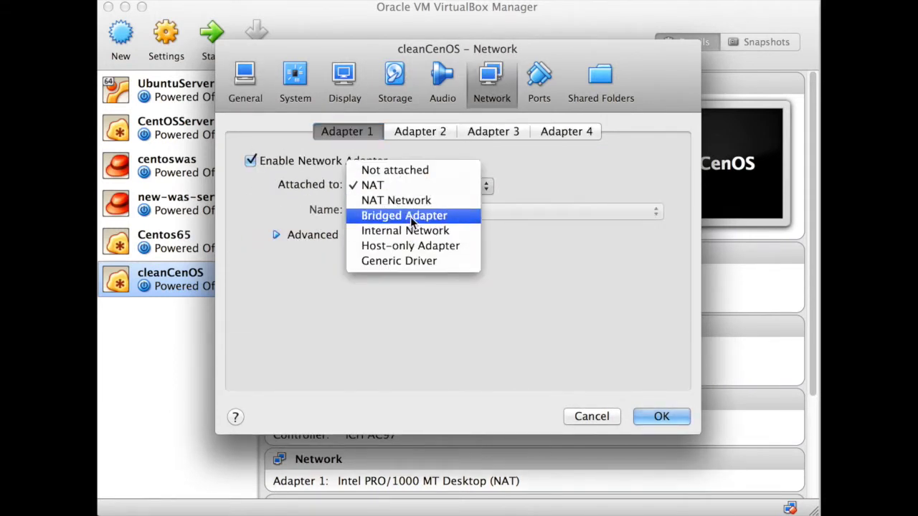
click(405, 215)
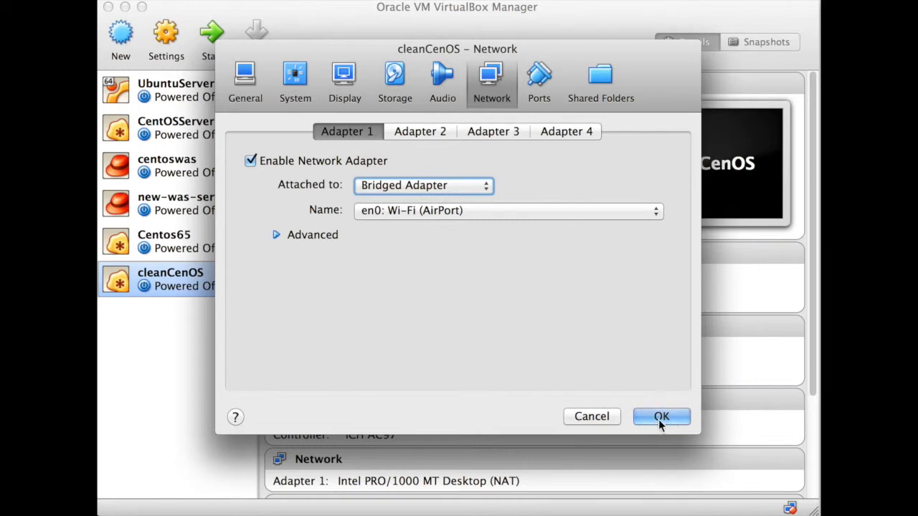
click(660, 416)
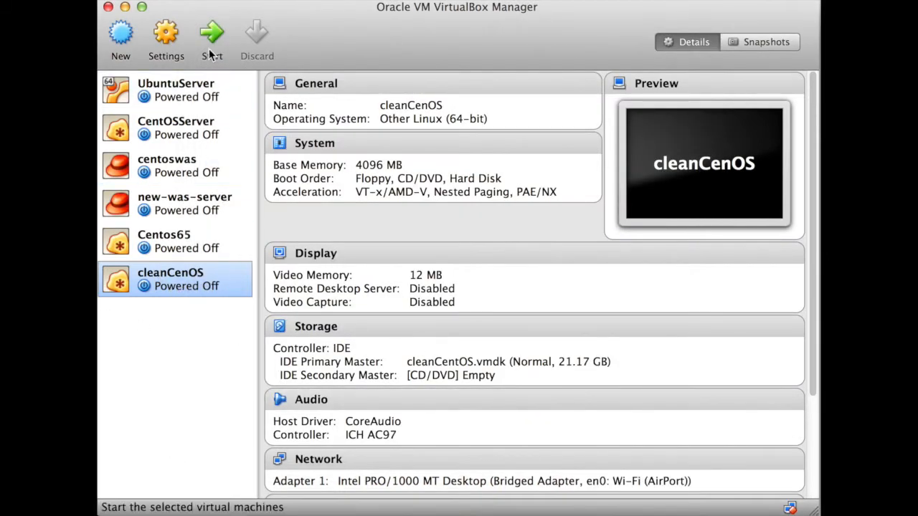
Start cleanCenOS and boot it from CentOS-6.5-x86_64-minimal.iso in Downloads
click(212, 36)
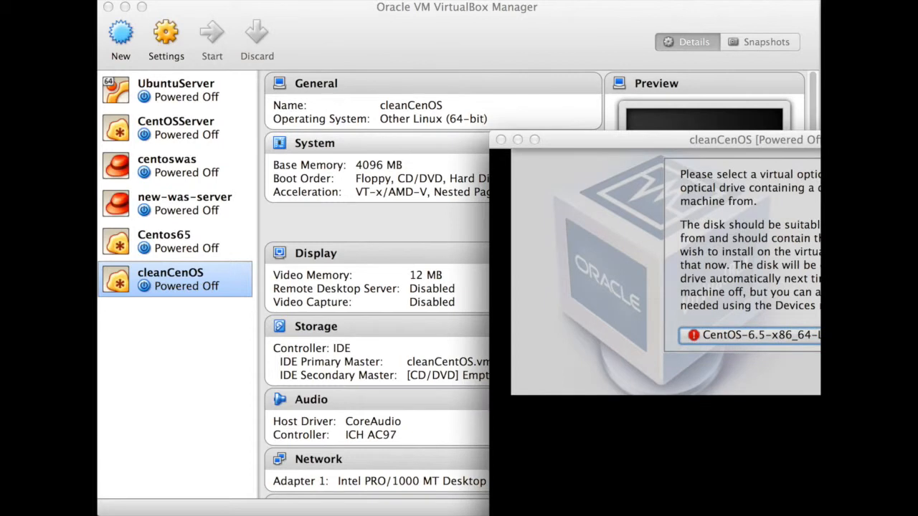
mouse_move(755, 175)
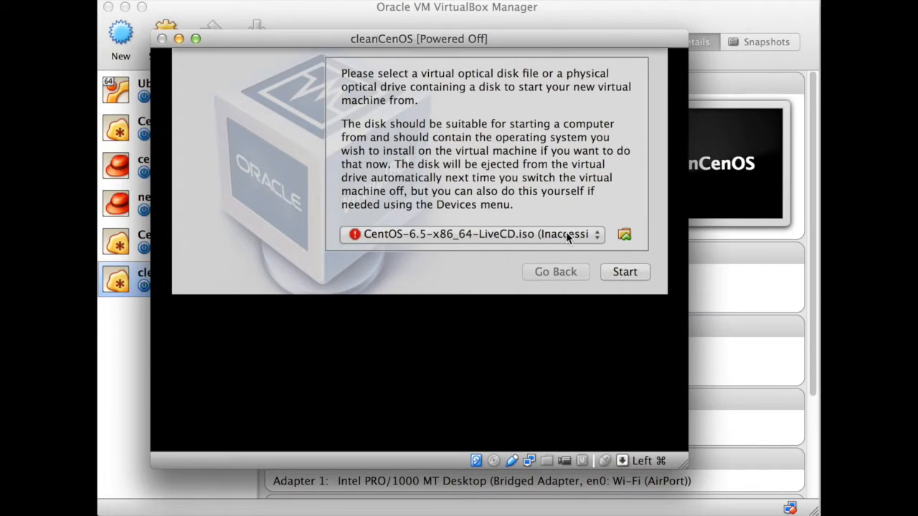
click(623, 235)
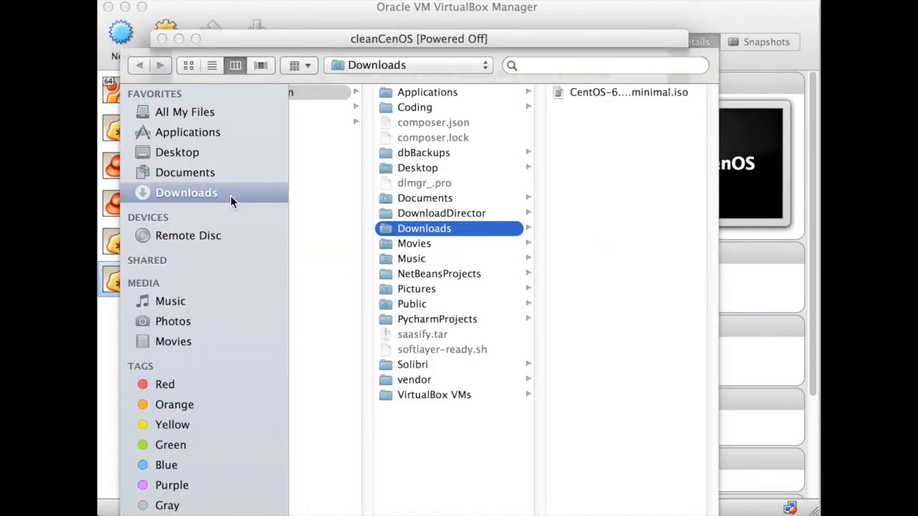
mouse_move(204, 198)
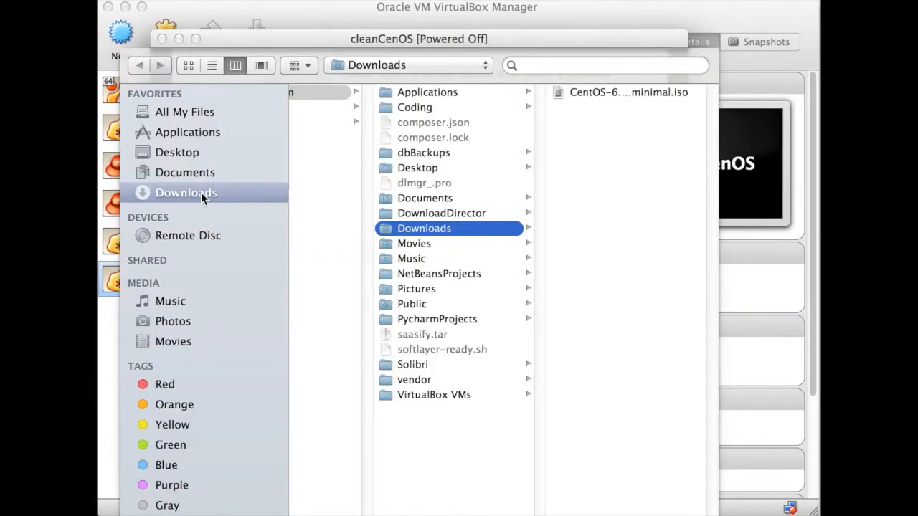
click(628, 92)
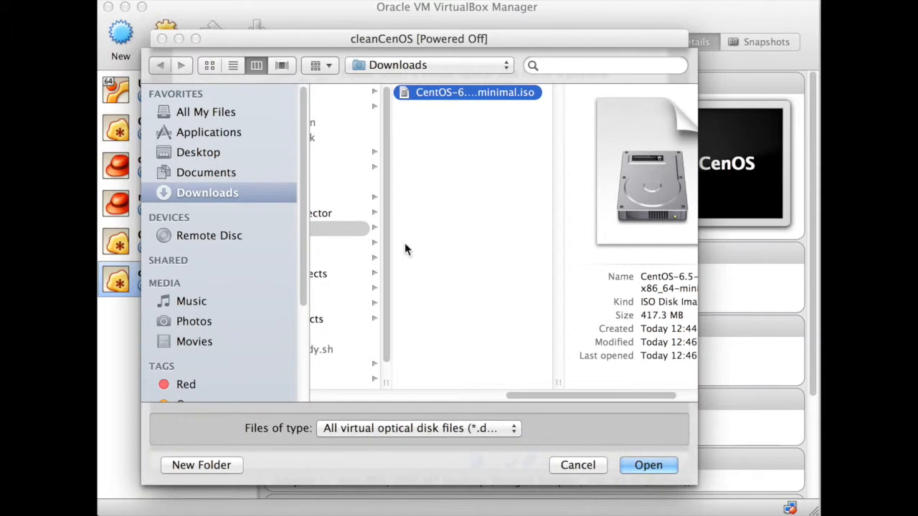
click(649, 464)
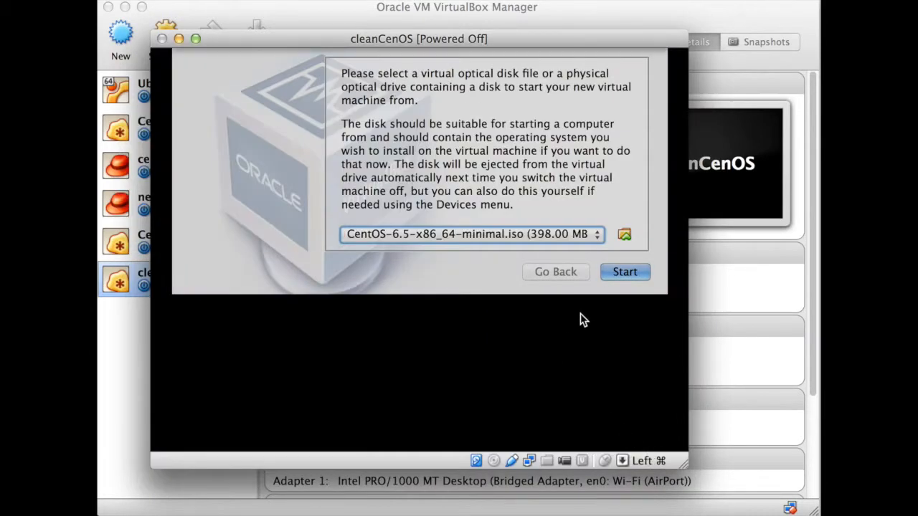
click(624, 273)
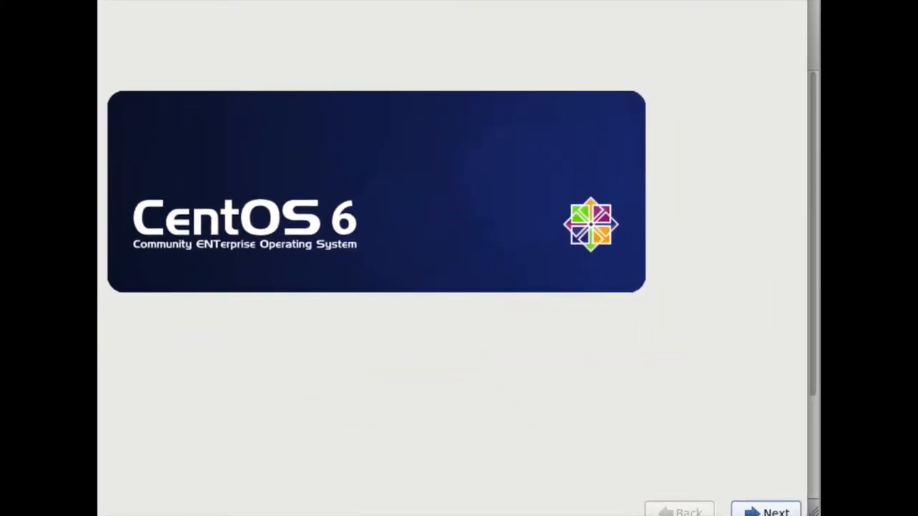
Advance the CentOS installer with Next until the Storage Device Warning appears
click(766, 509)
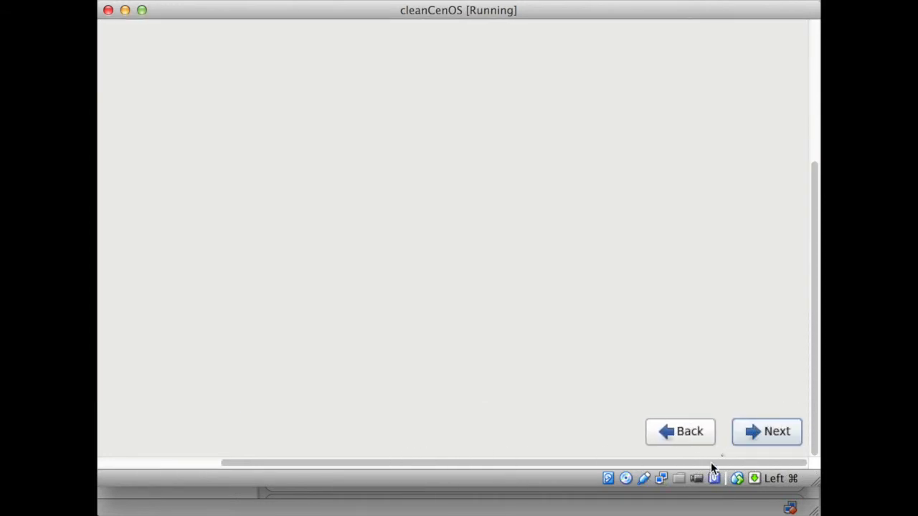
click(766, 430)
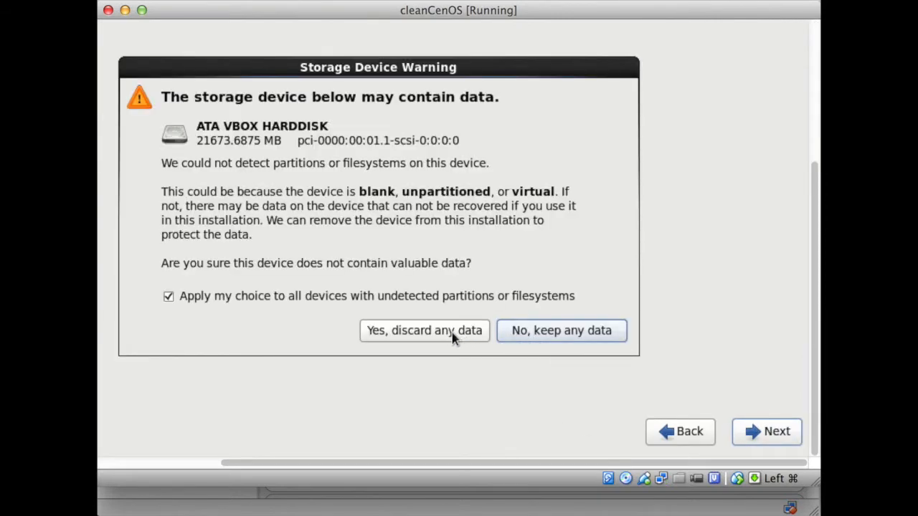
Discard the virtual disk's data and name the computer 'saasify'
click(425, 330)
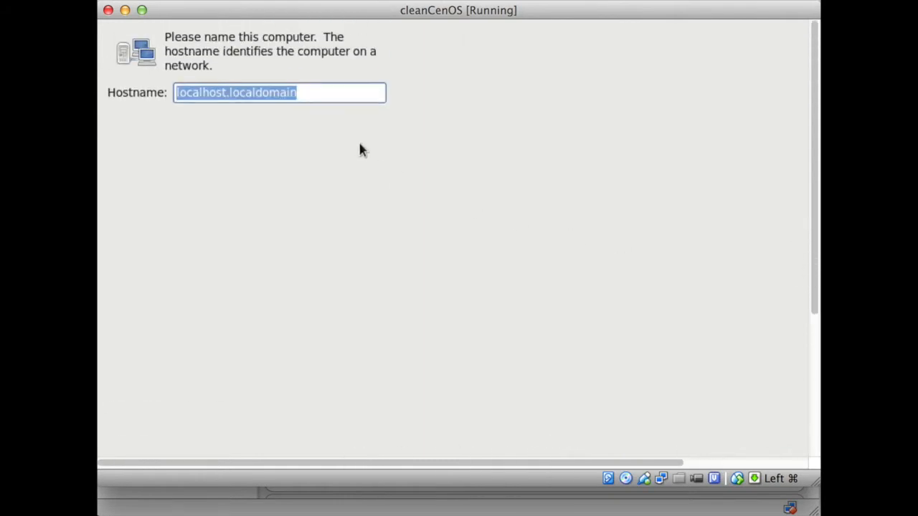
text(saas)
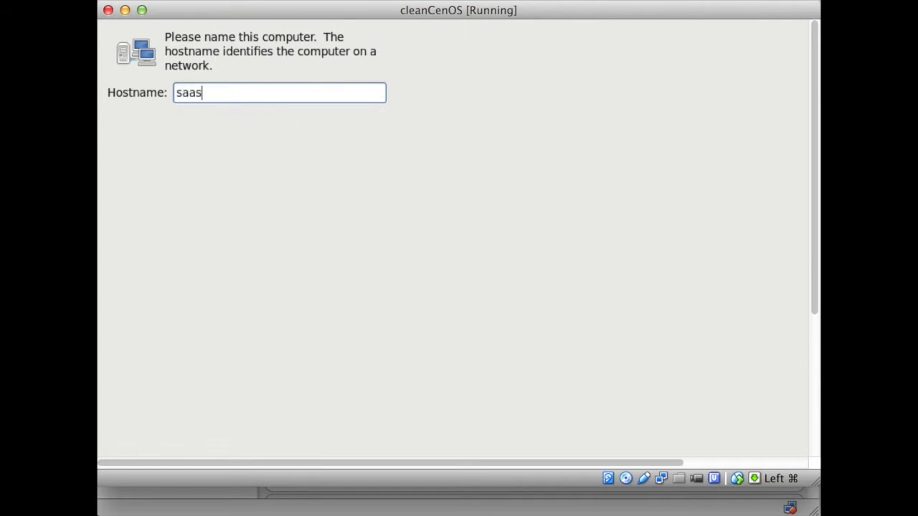
text(ify)
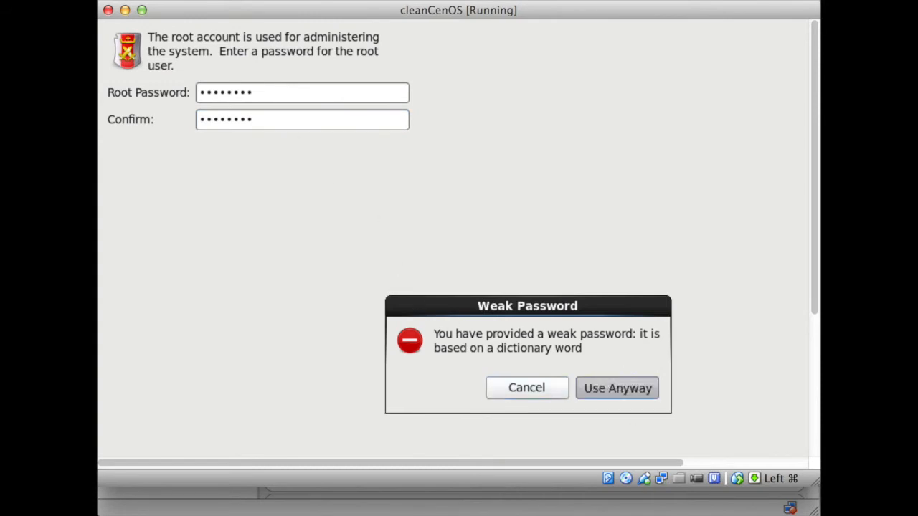
Keep the weak root password anyway, accept the partition layout and write changes to disk
click(616, 388)
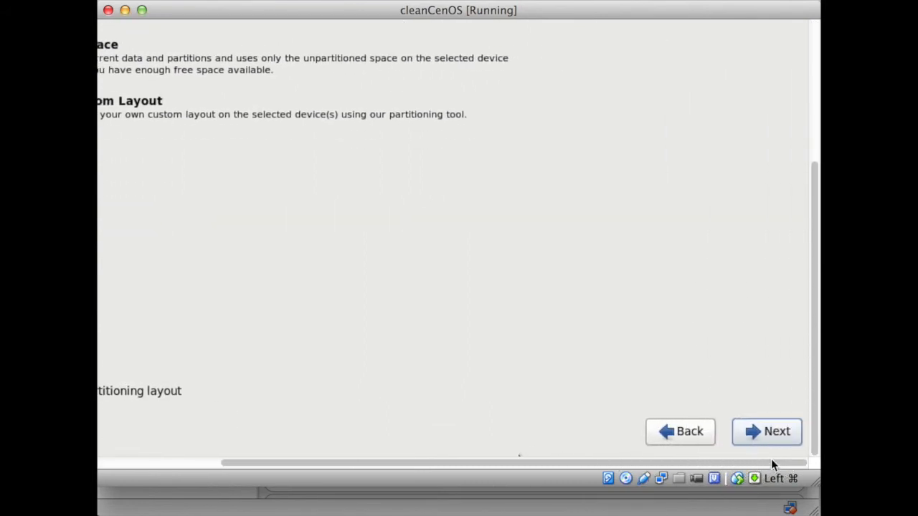
click(766, 431)
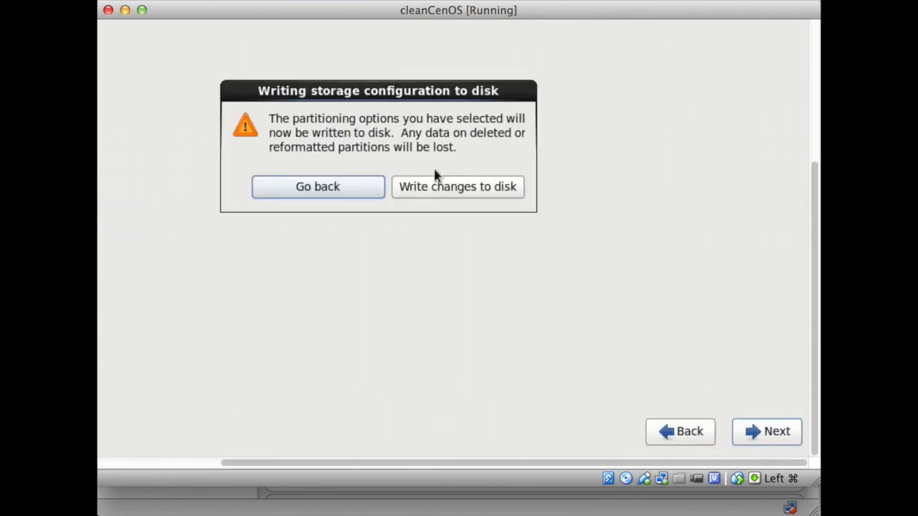
click(456, 187)
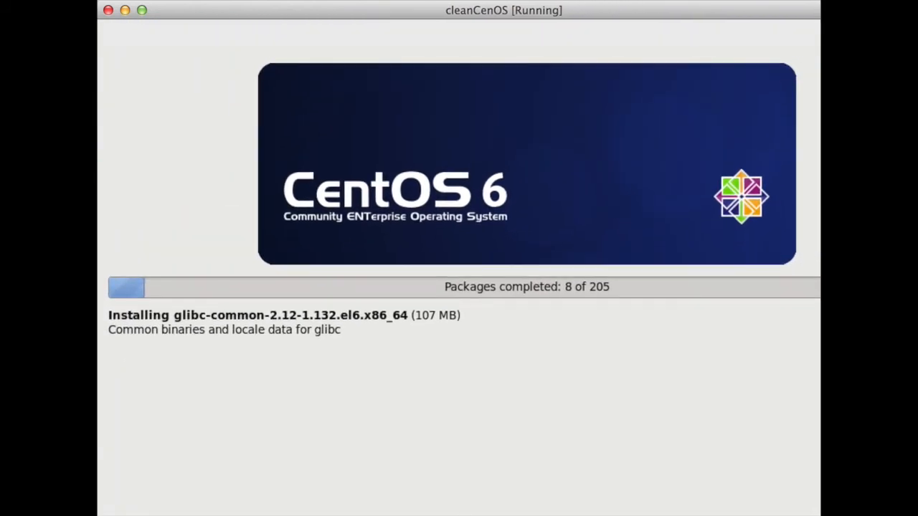
mouse_move(815, 494)
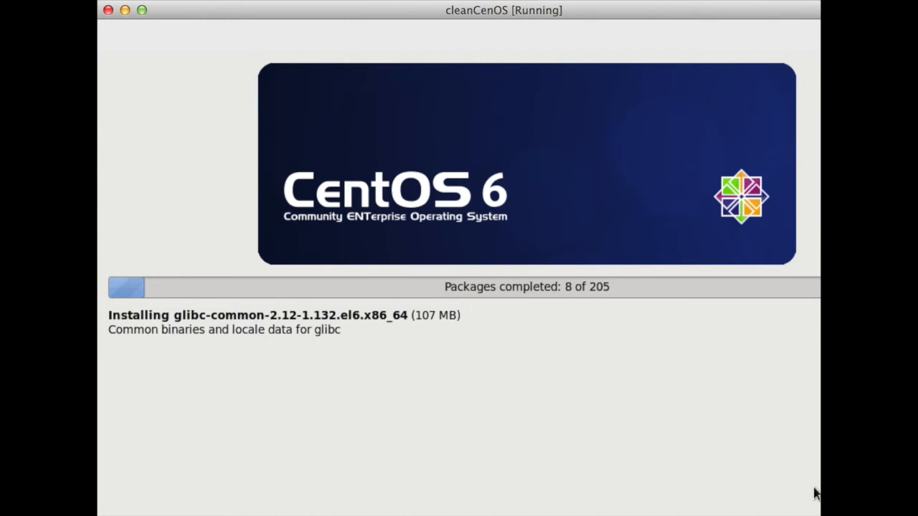